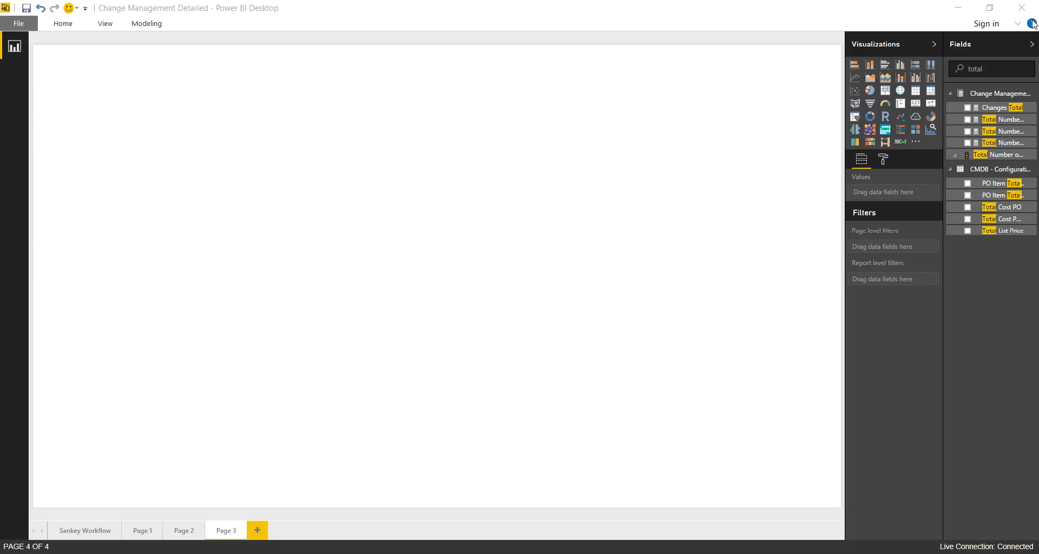
mouse_move(884, 143)
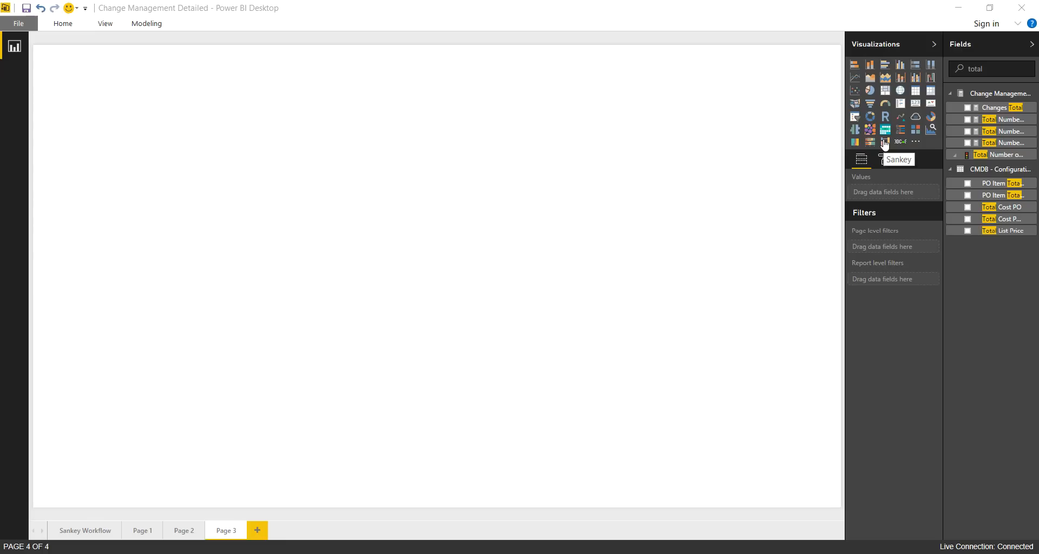
mouse_move(884, 141)
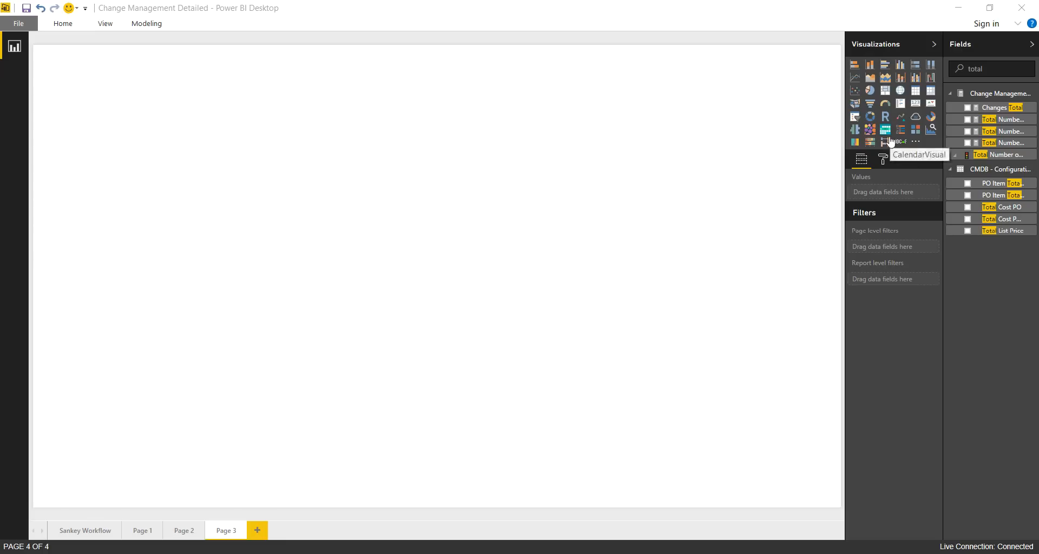
mouse_move(884, 141)
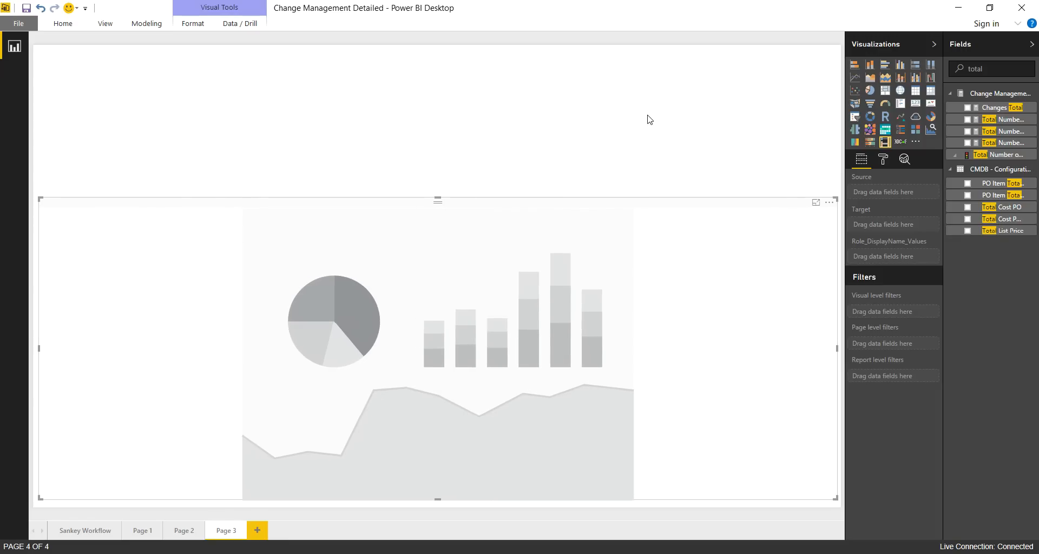
mouse_move(660, 113)
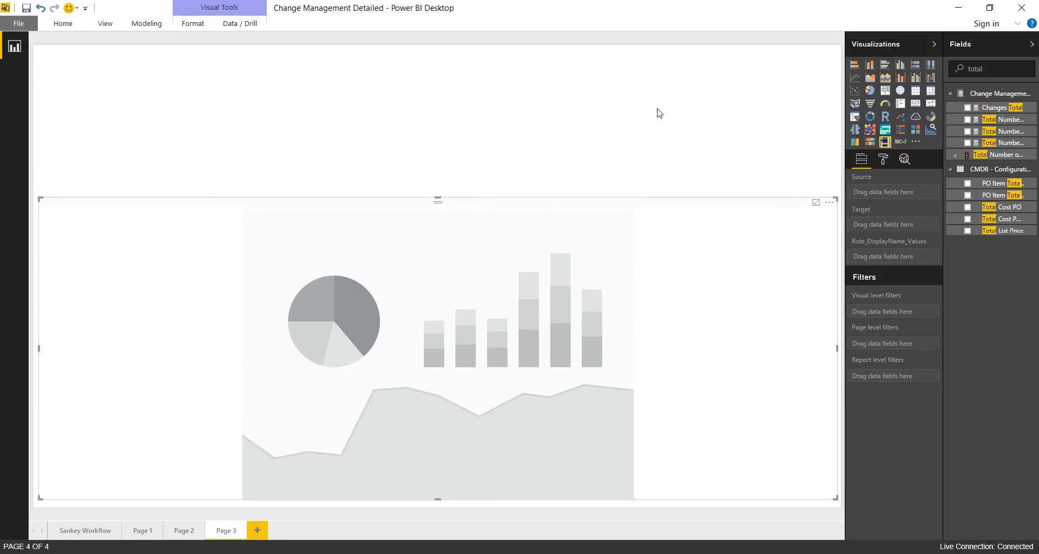
mouse_move(908, 205)
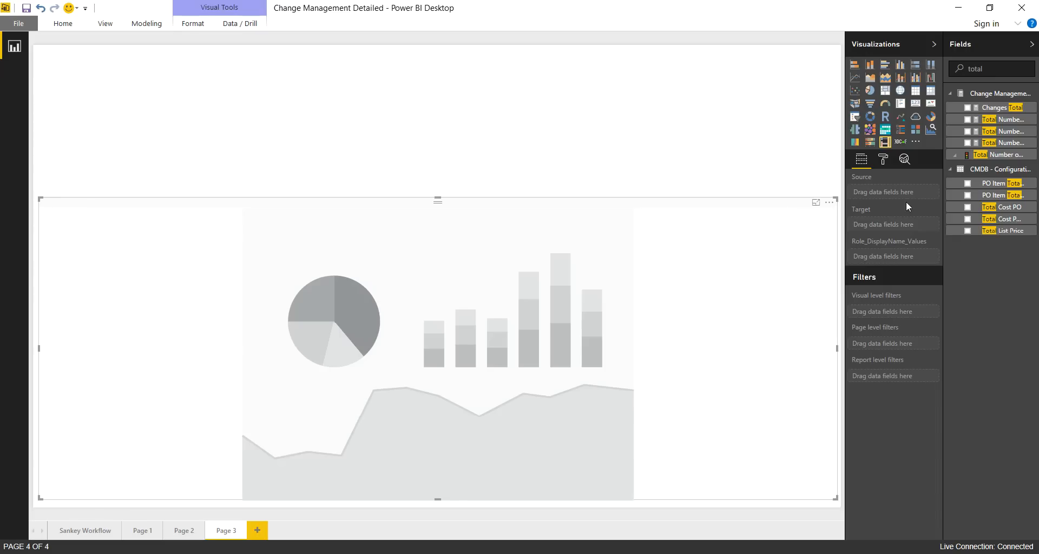
mouse_move(881, 193)
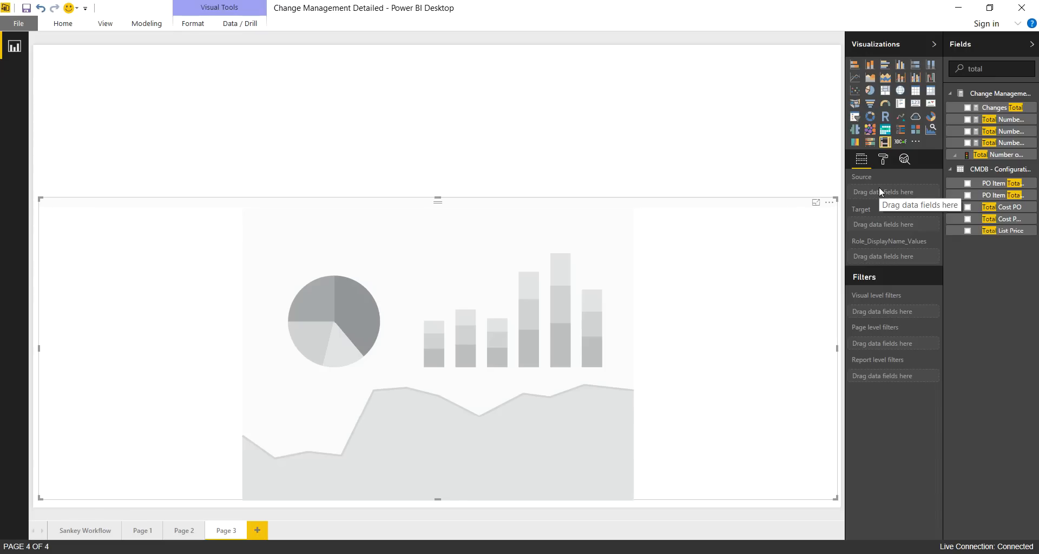
mouse_move(919, 170)
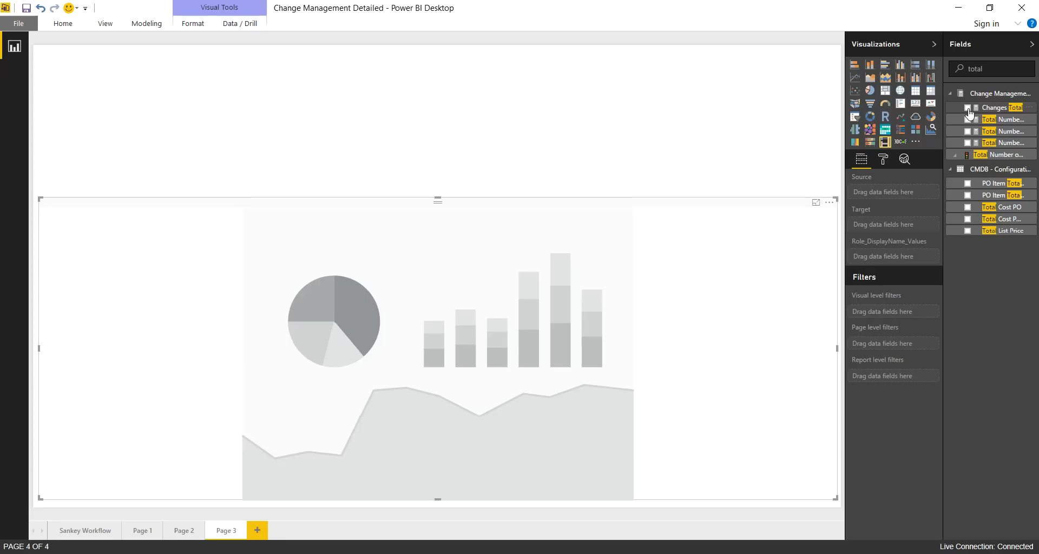
- Bind Changes Total as values, Phase State as source and Phase as target of the Sankey
click(968, 108)
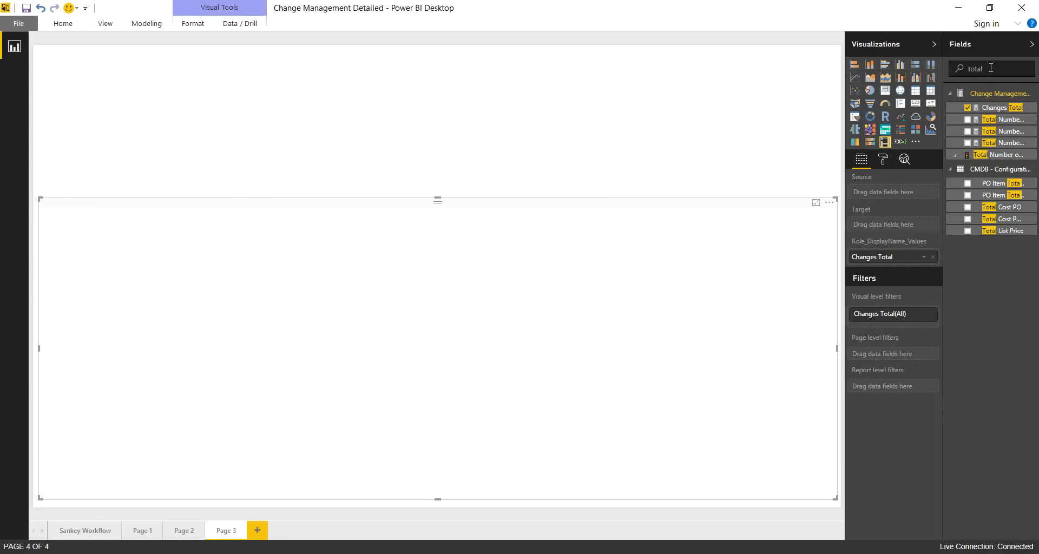
mouse_move(931, 65)
text(phase)
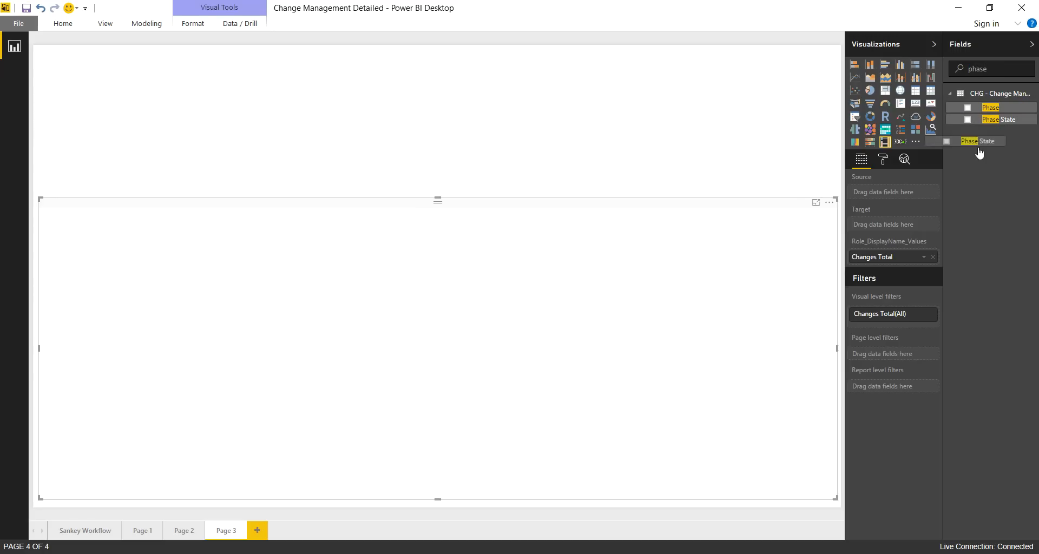
click(966, 119)
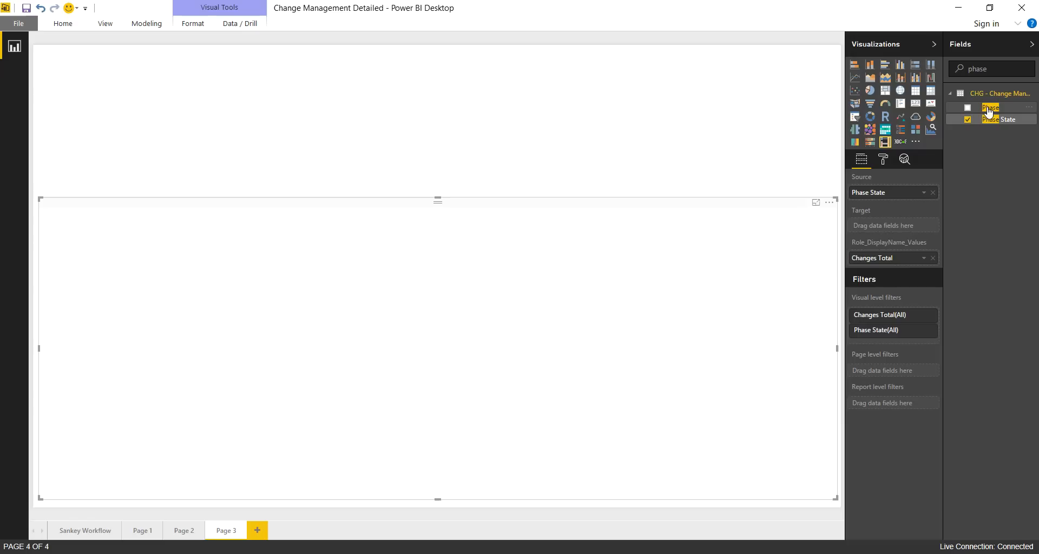
click(968, 107)
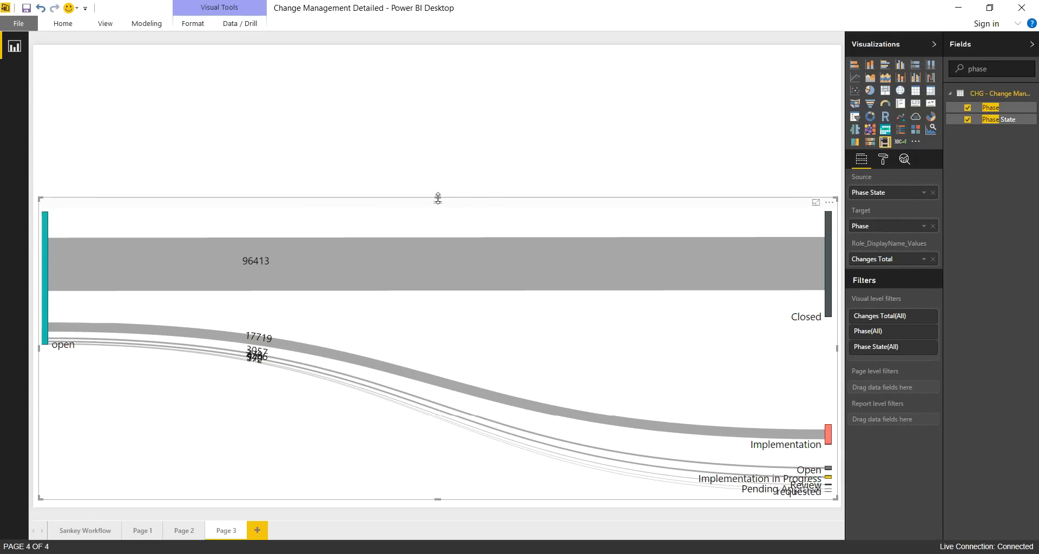
- Stretch the Sankey visual taller from its top edge and select the field search text
drag(437, 198, 437, 185)
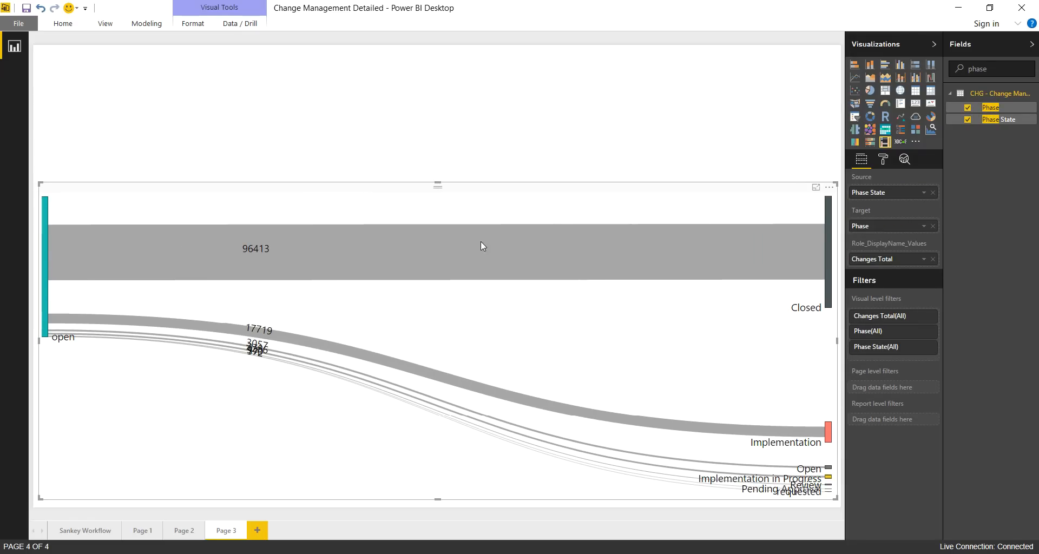
mouse_move(322, 261)
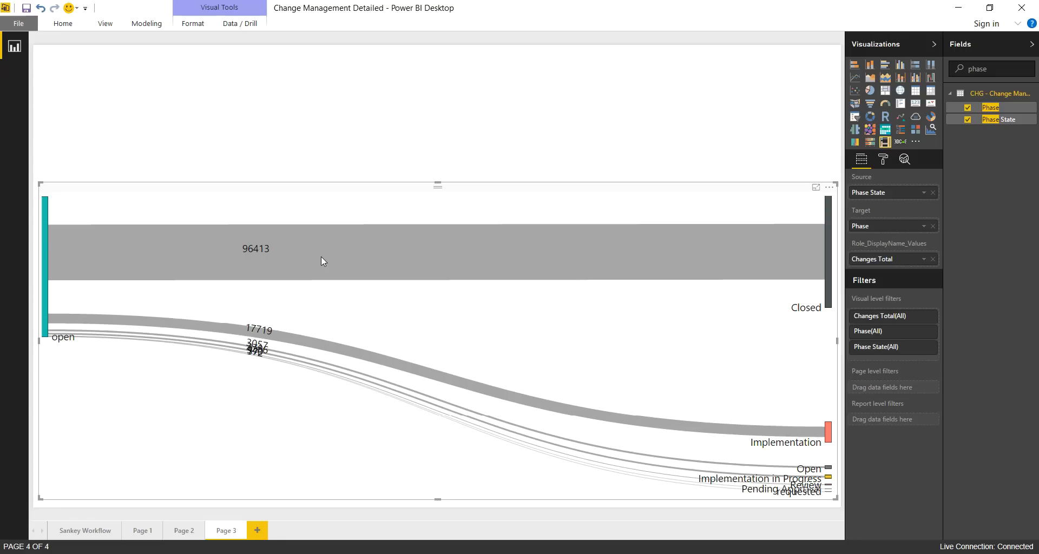
mouse_move(44, 220)
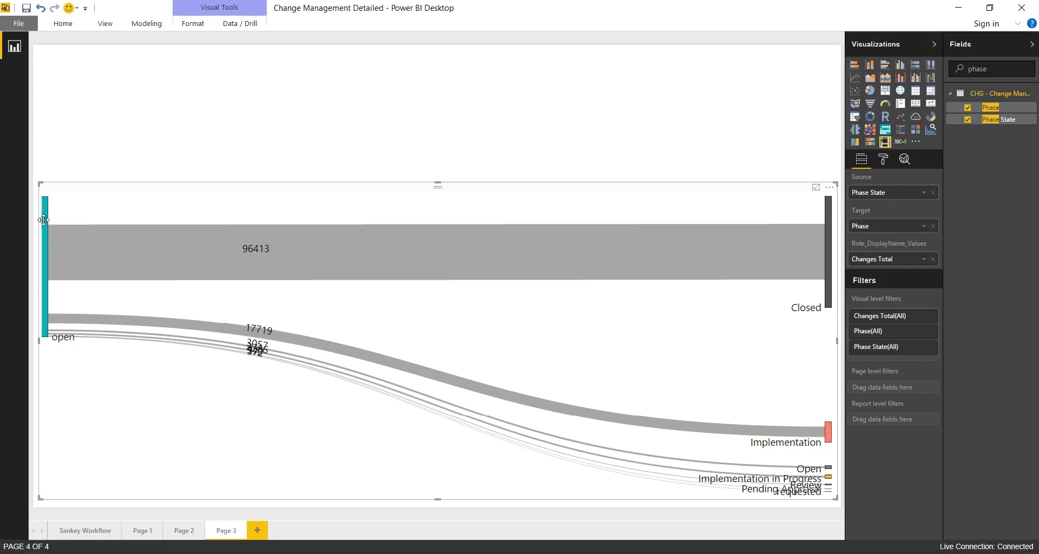
mouse_move(3, 272)
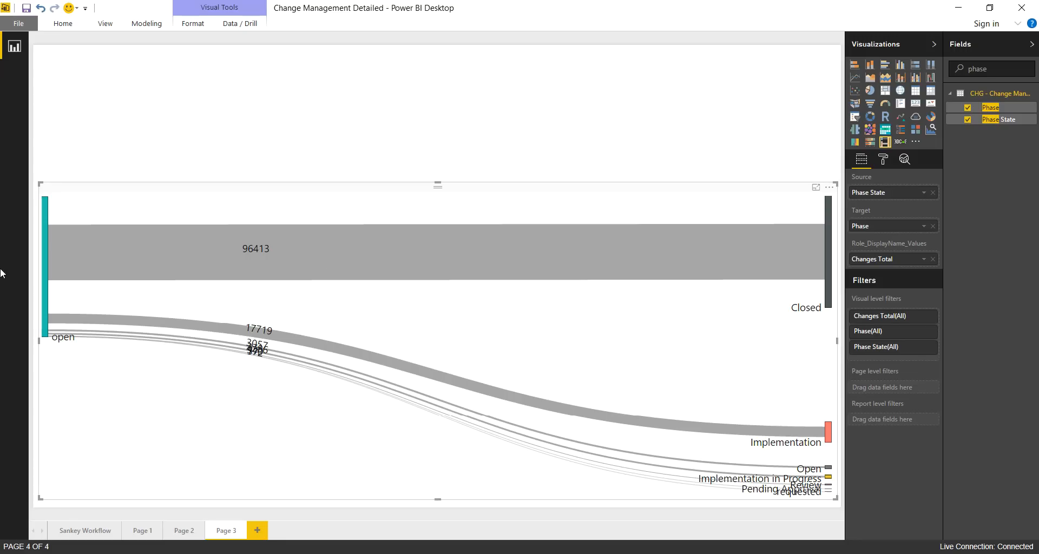
mouse_move(46, 271)
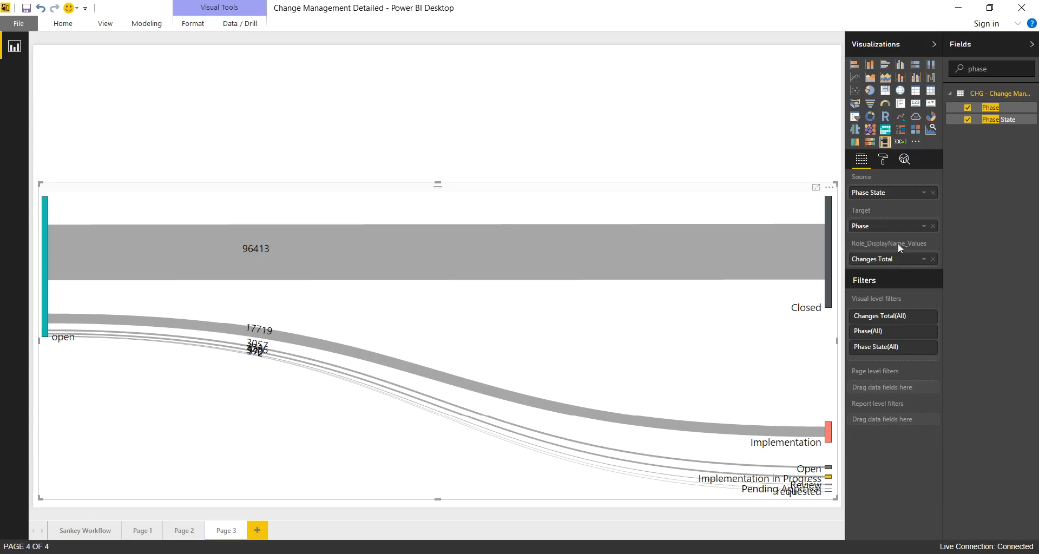
mouse_move(538, 379)
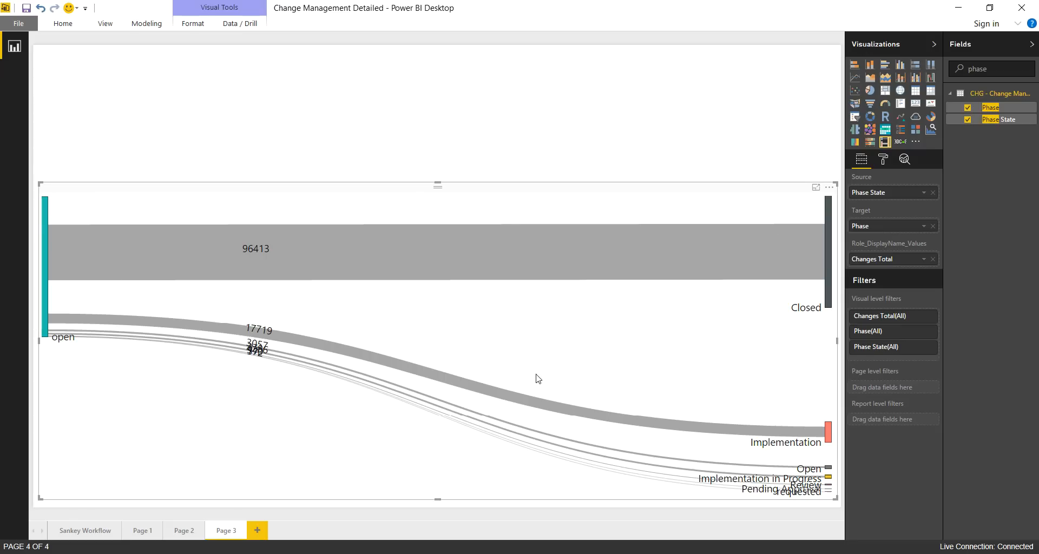
mouse_move(259, 326)
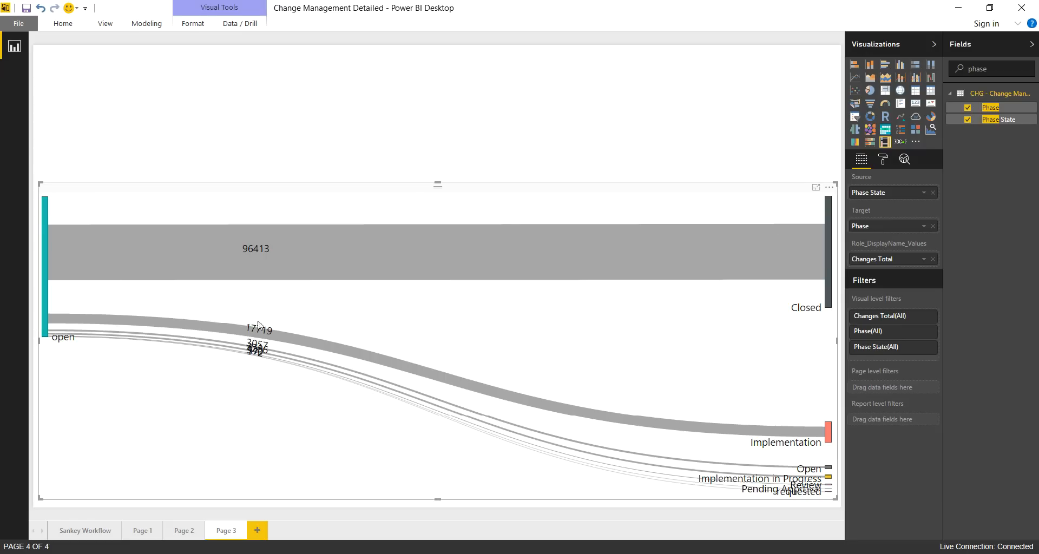
mouse_move(244, 336)
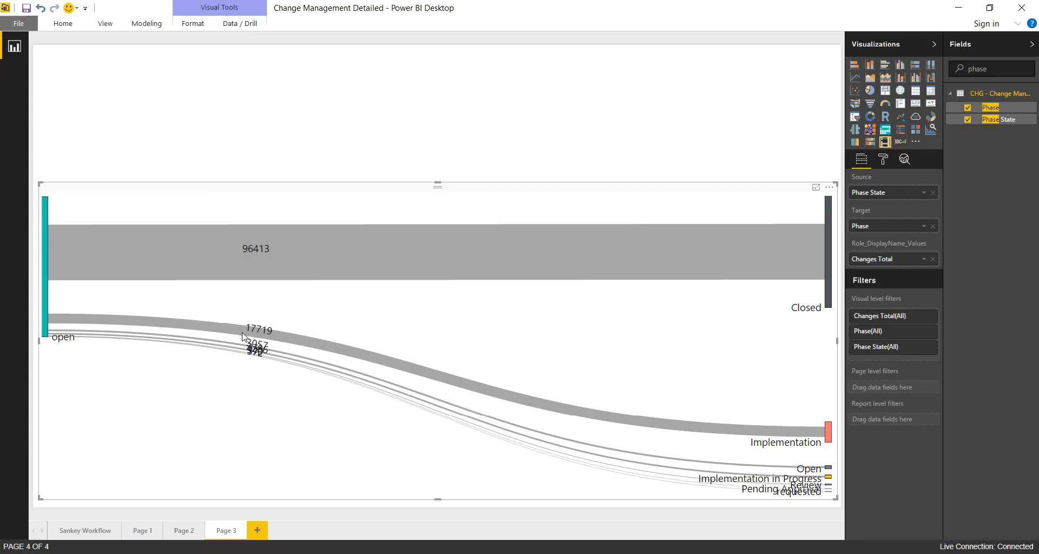
mouse_move(78, 364)
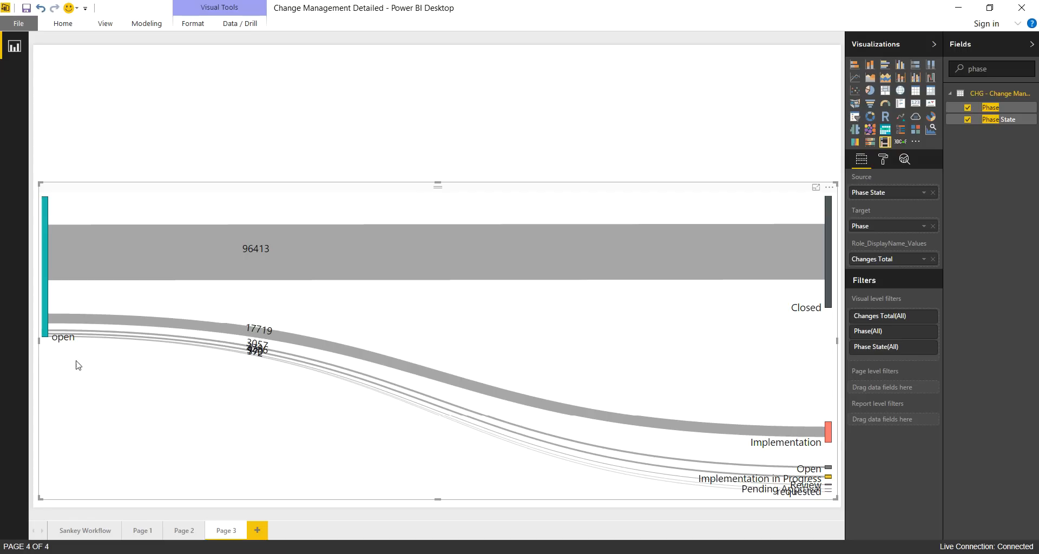
mouse_move(828, 381)
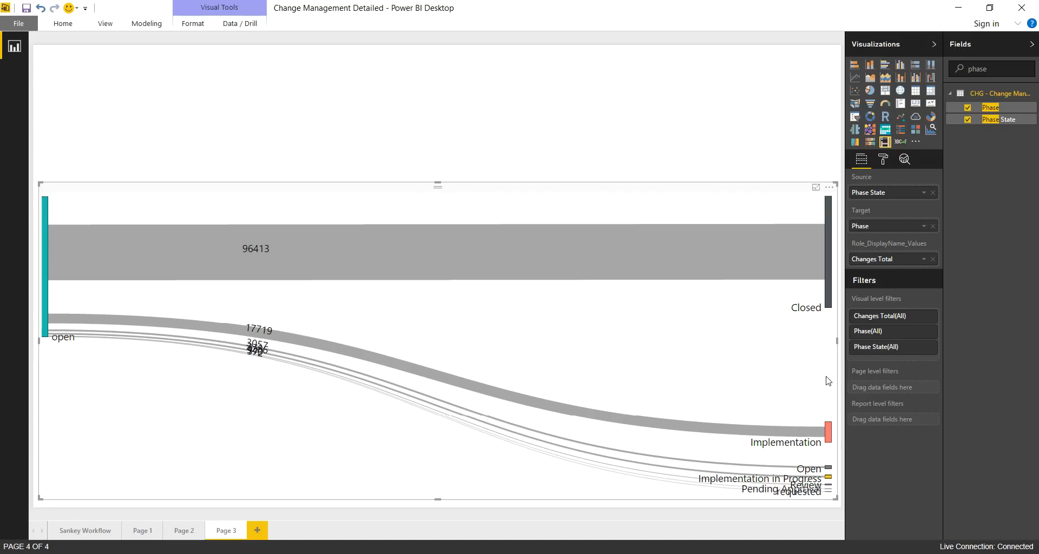
mouse_move(693, 494)
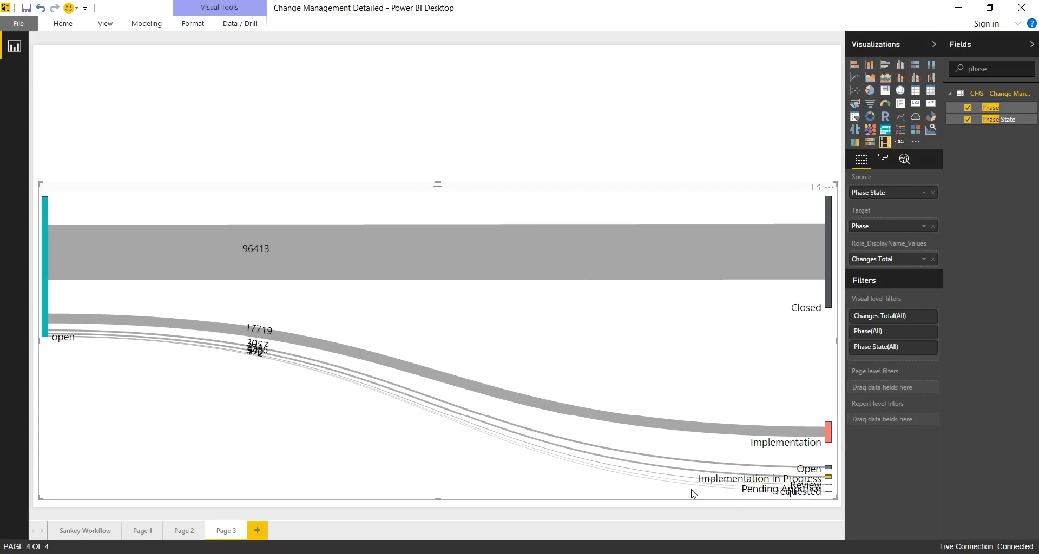
mouse_move(599, 502)
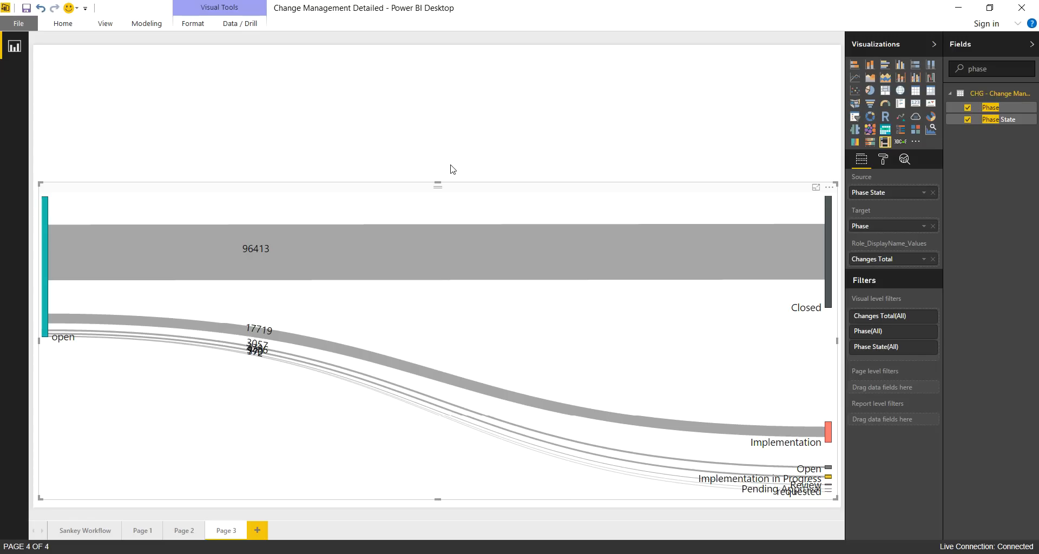
mouse_move(778, 74)
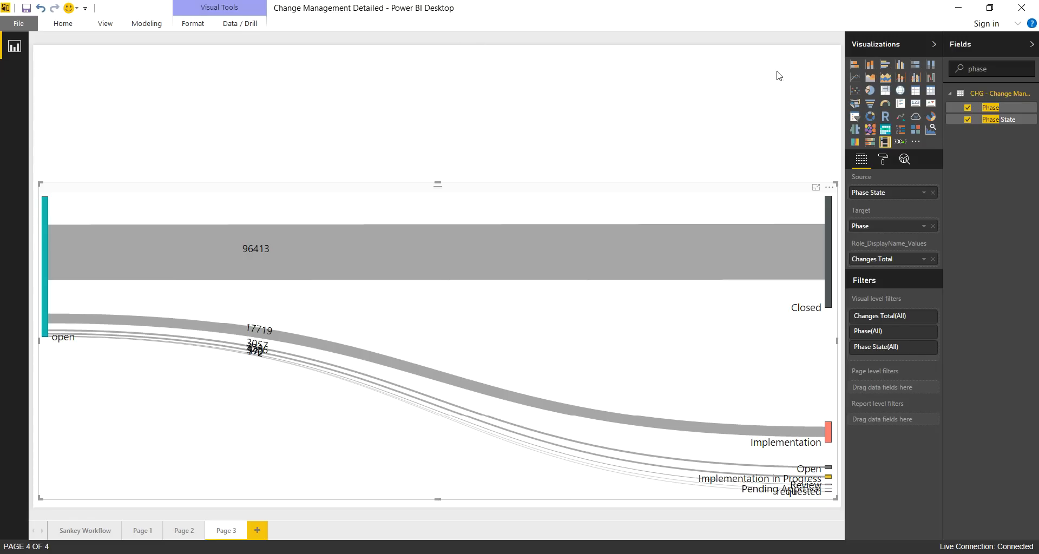
triple_click(984, 70)
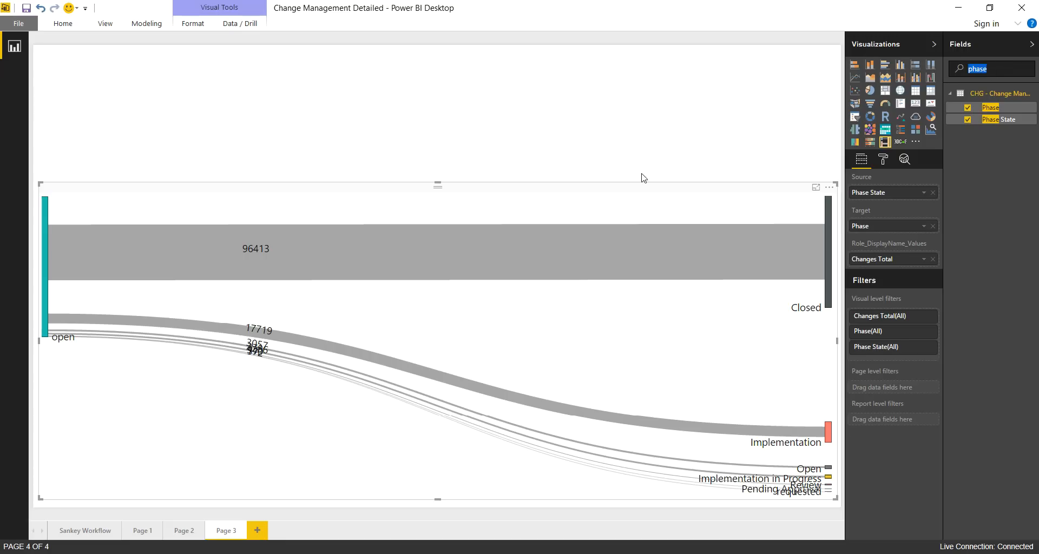
mouse_move(628, 180)
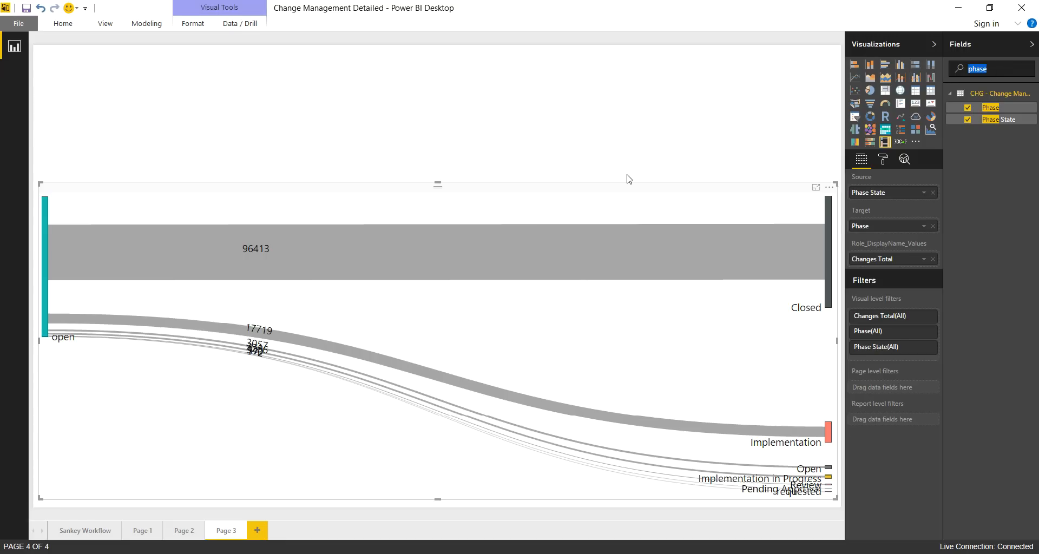
mouse_move(855, 141)
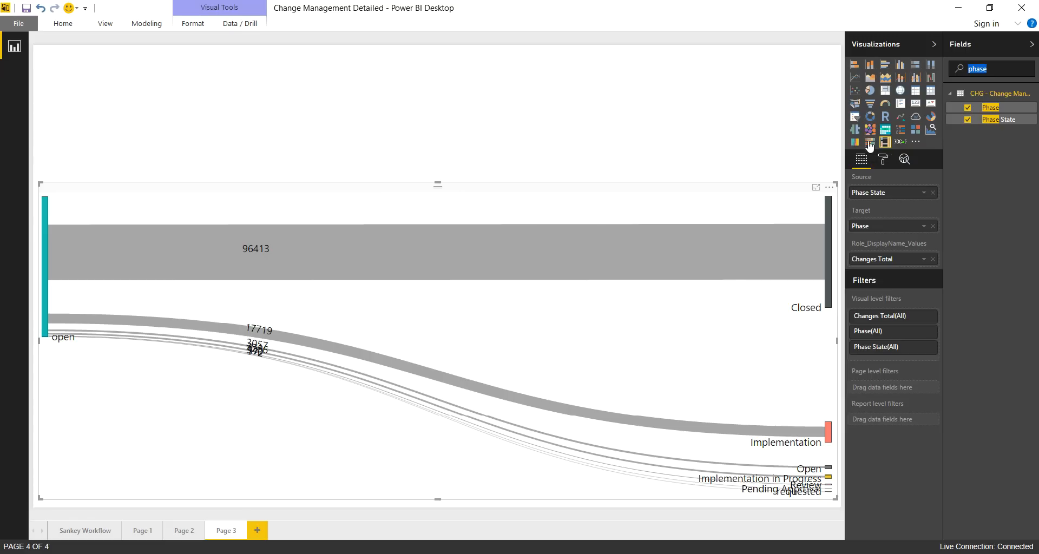
mouse_move(739, 115)
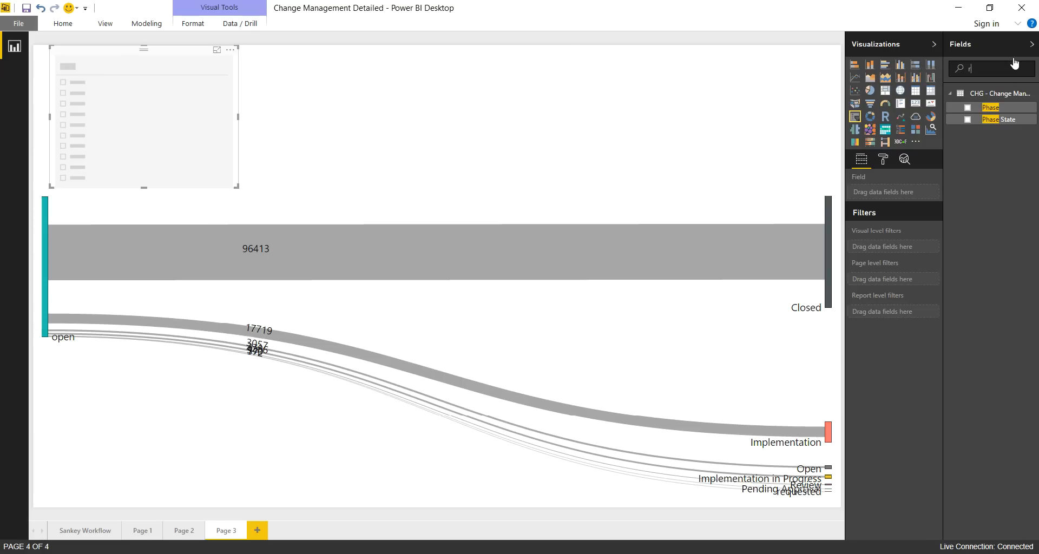
mouse_move(1002, 75)
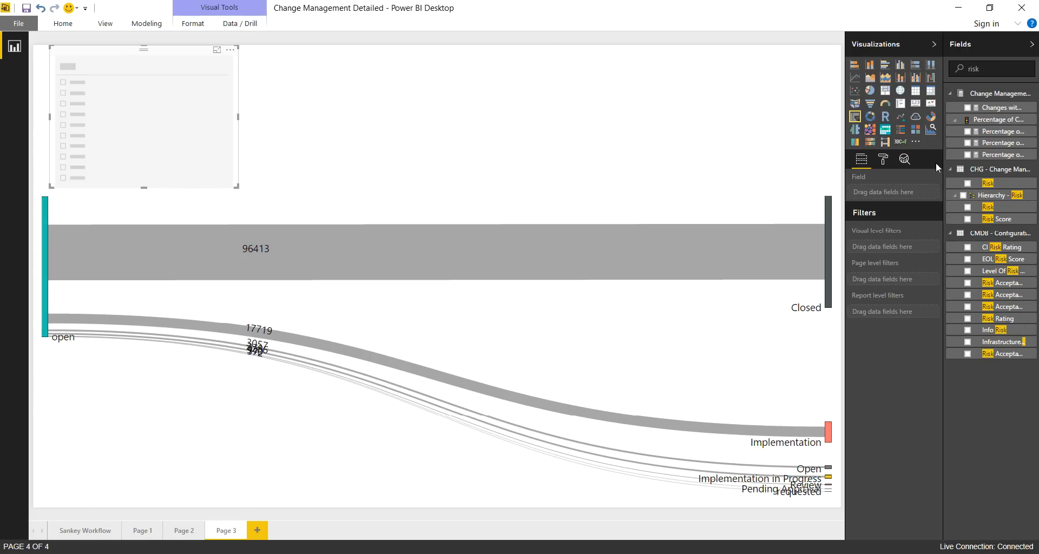
- Populate the new slicer with the Risk field and nudge it above the Sankey
click(967, 183)
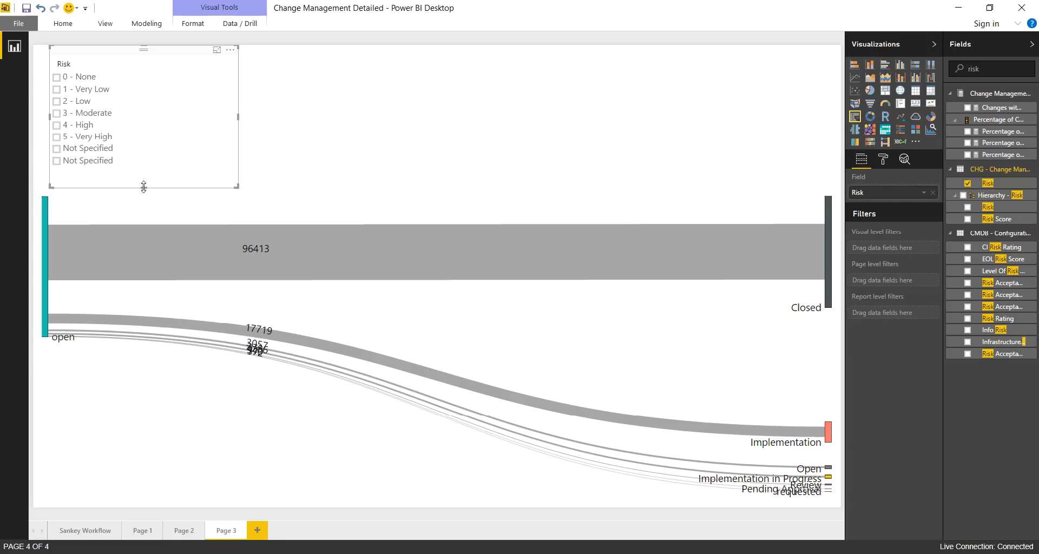
drag(143, 187, 144, 146)
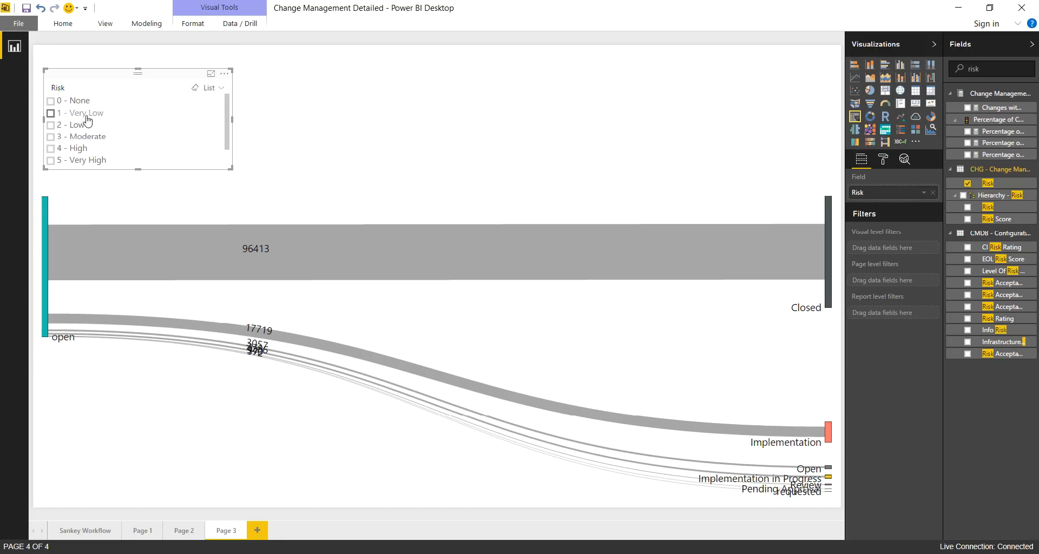
mouse_move(323, 257)
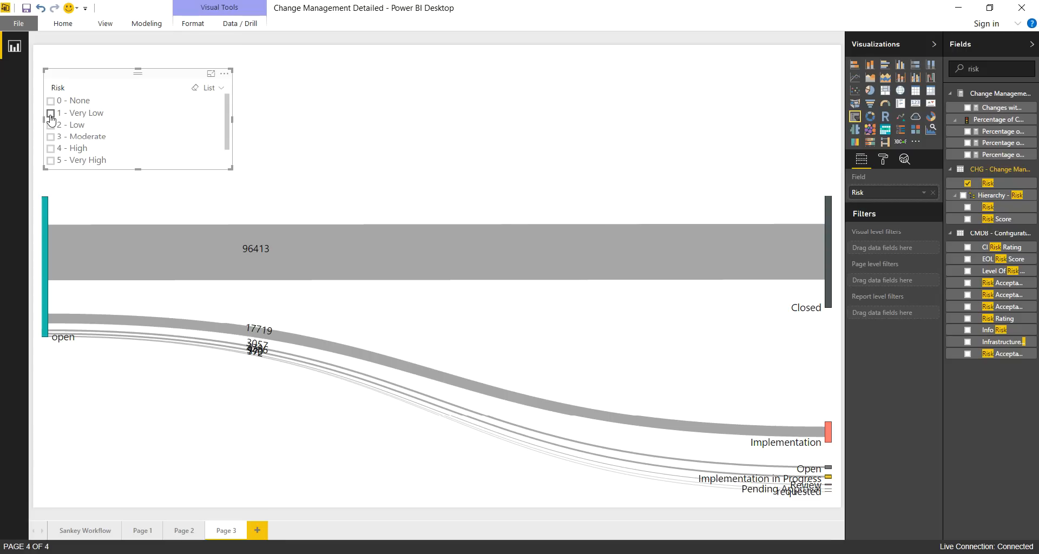
- Step the Risk slicer through 1 - Very Low, 2 - Low, 3 - Moderate, ending on 4 - High
click(51, 113)
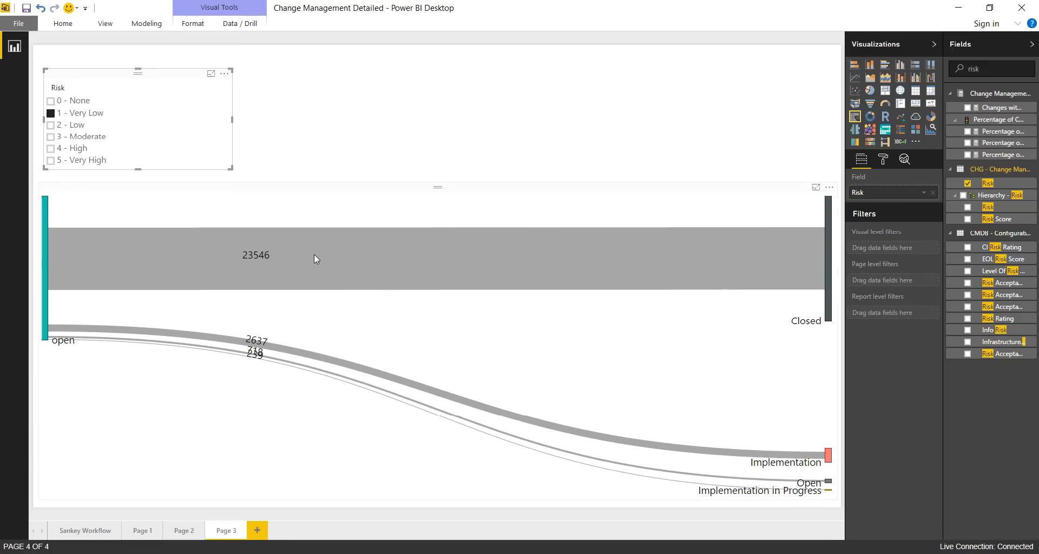
mouse_move(196, 220)
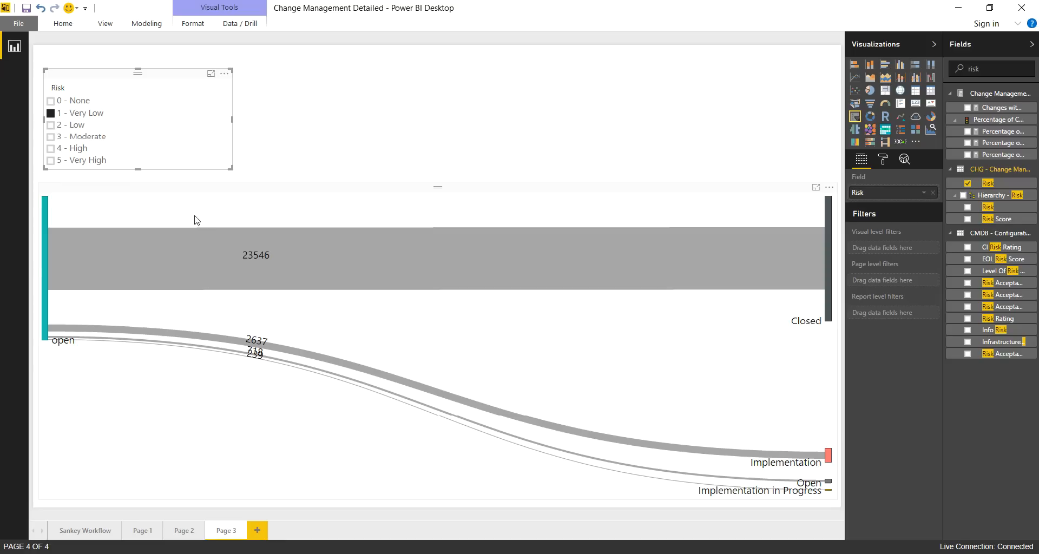
mouse_move(344, 189)
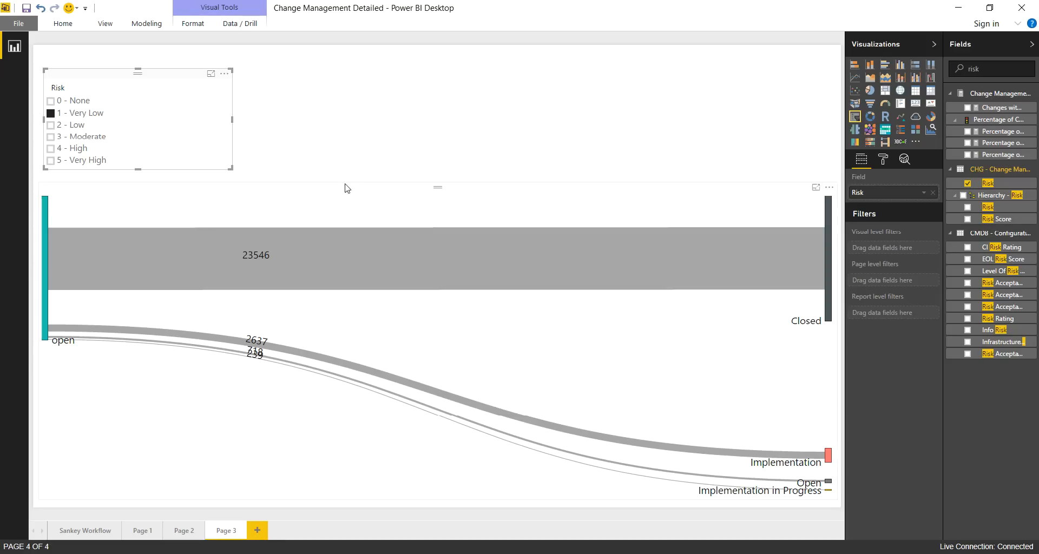
click(51, 114)
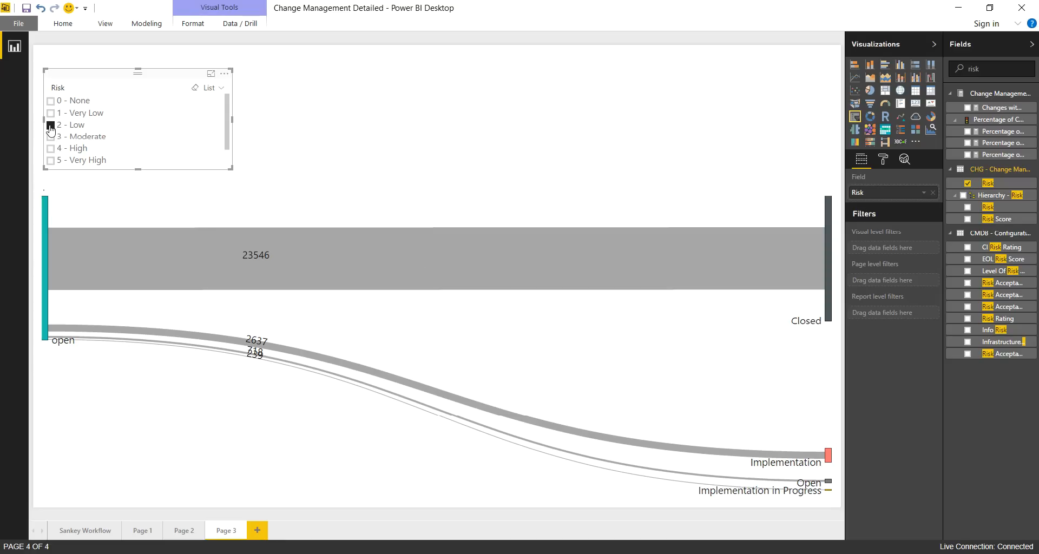
click(52, 125)
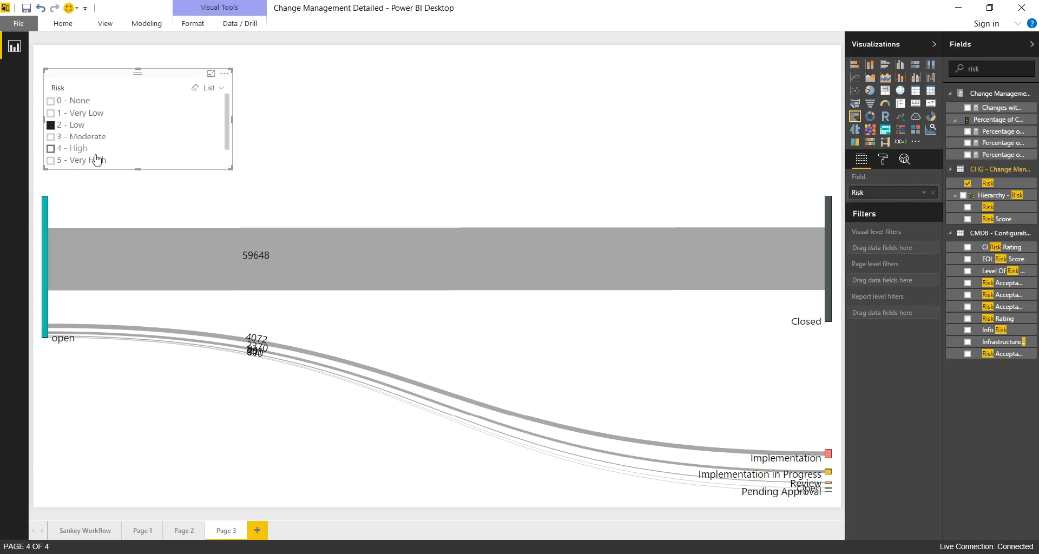
click(50, 136)
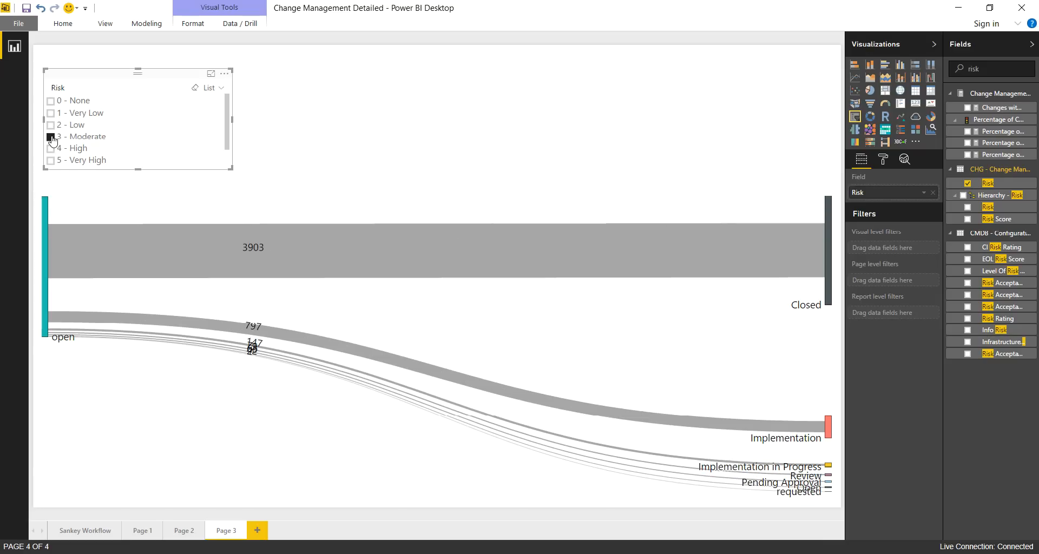
click(51, 136)
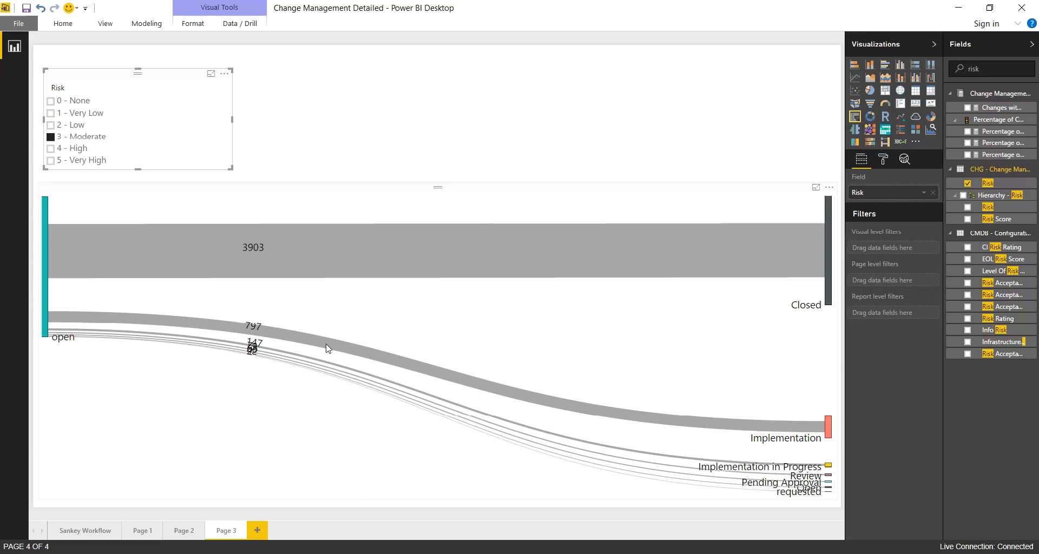
mouse_move(751, 434)
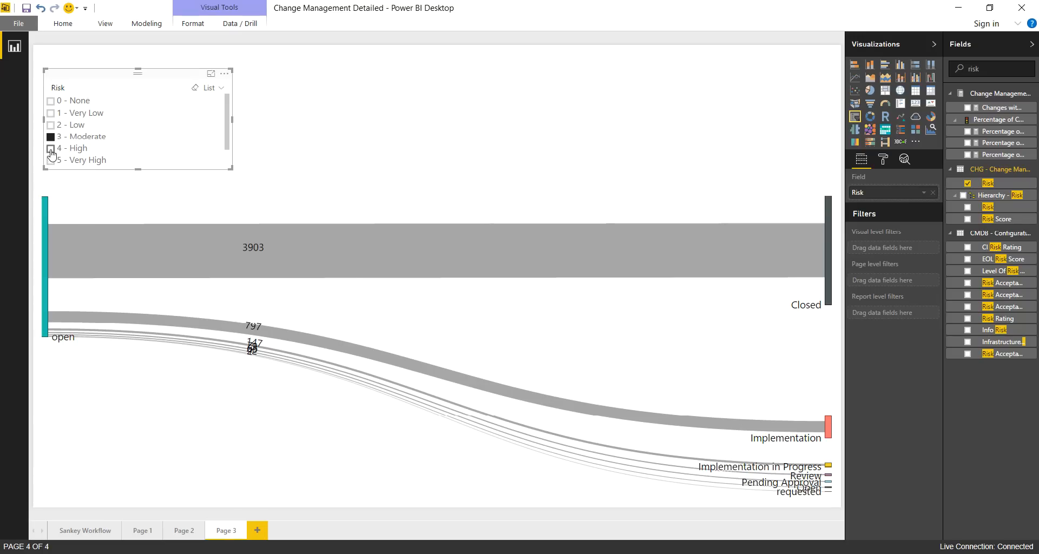
click(51, 161)
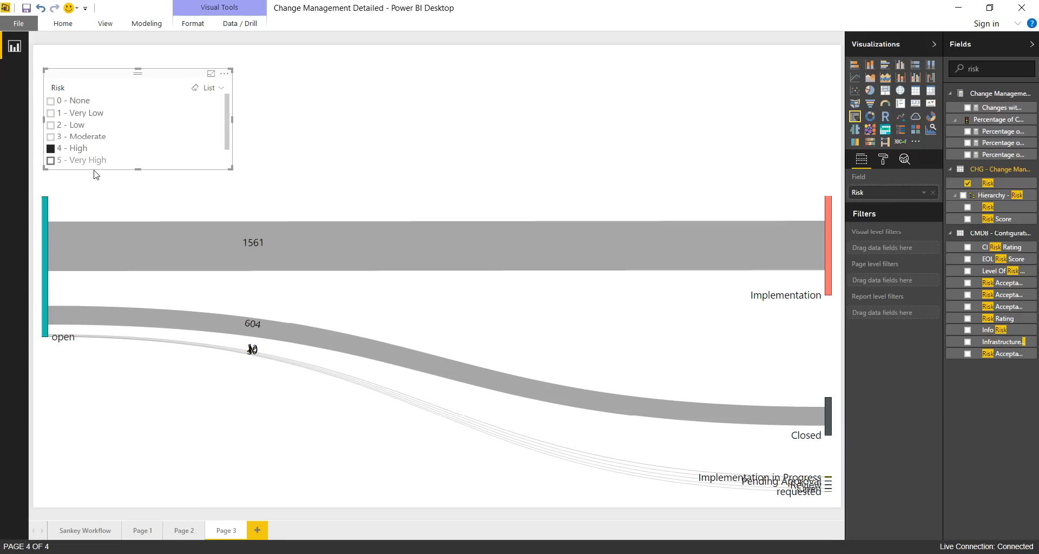
mouse_move(131, 113)
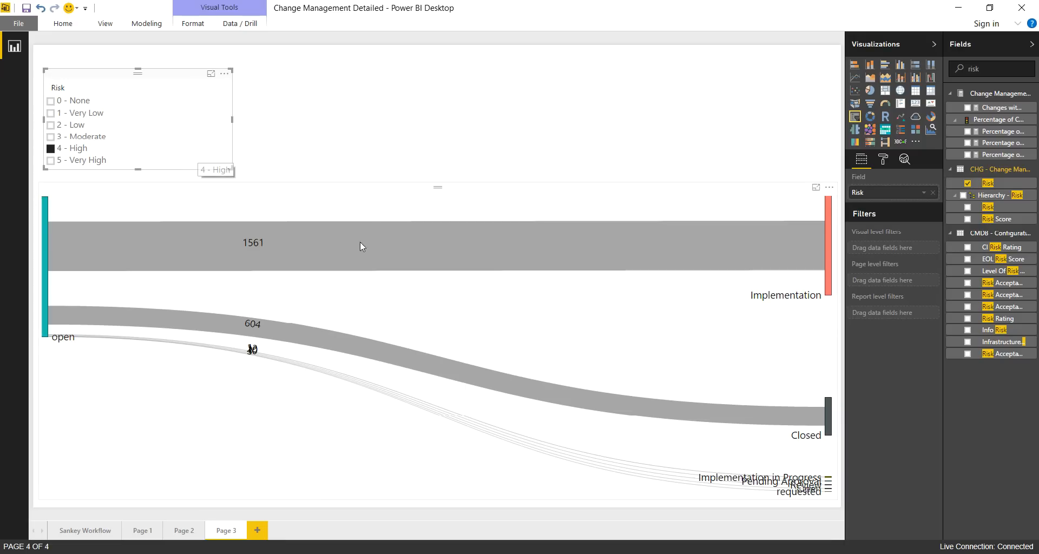
mouse_move(501, 125)
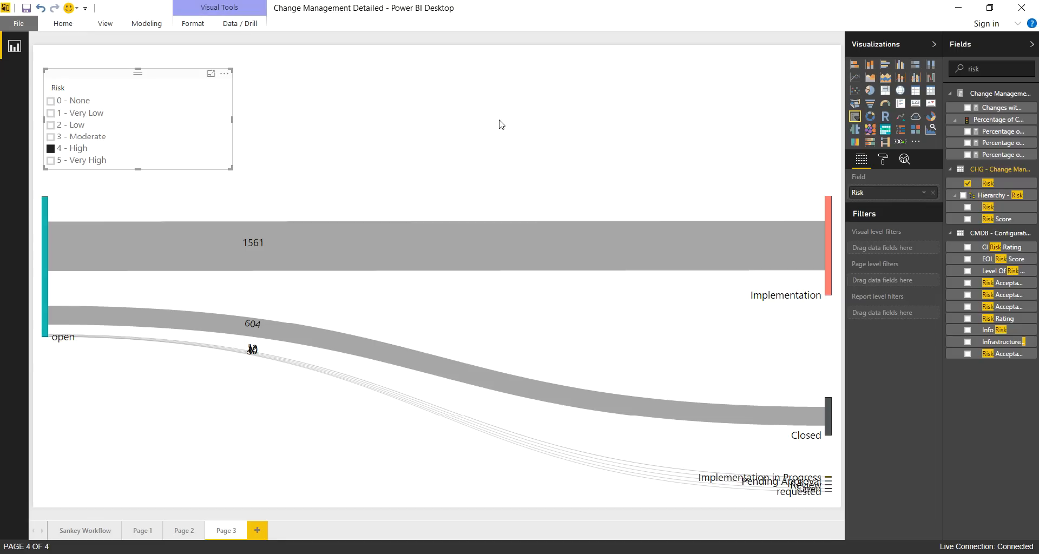
mouse_move(42, 334)
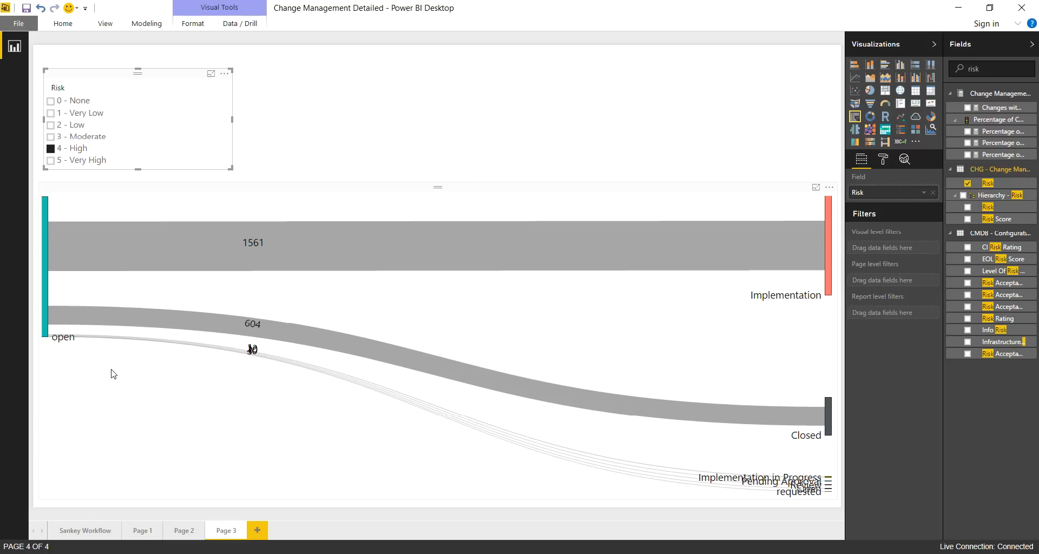
mouse_move(587, 387)
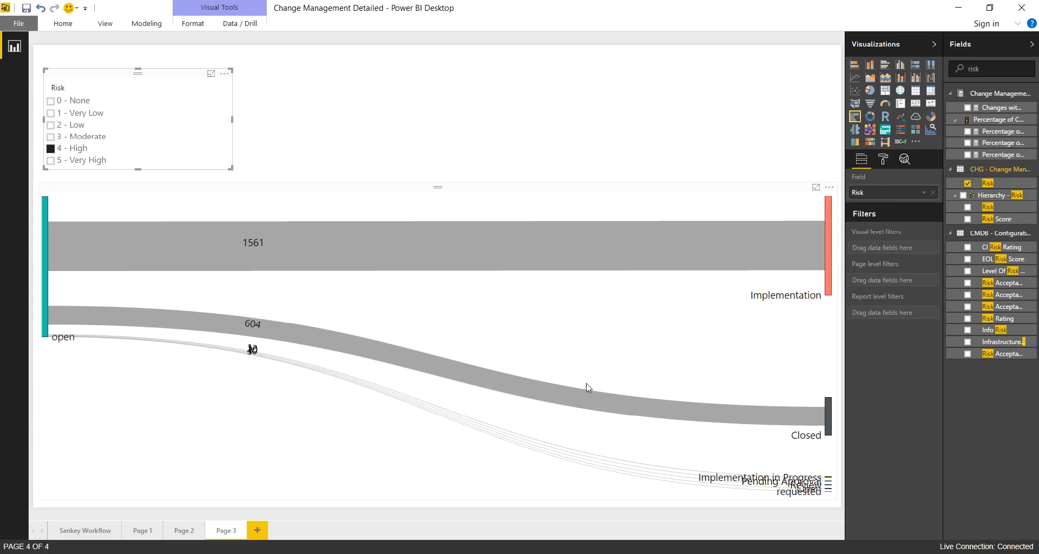
mouse_move(325, 104)
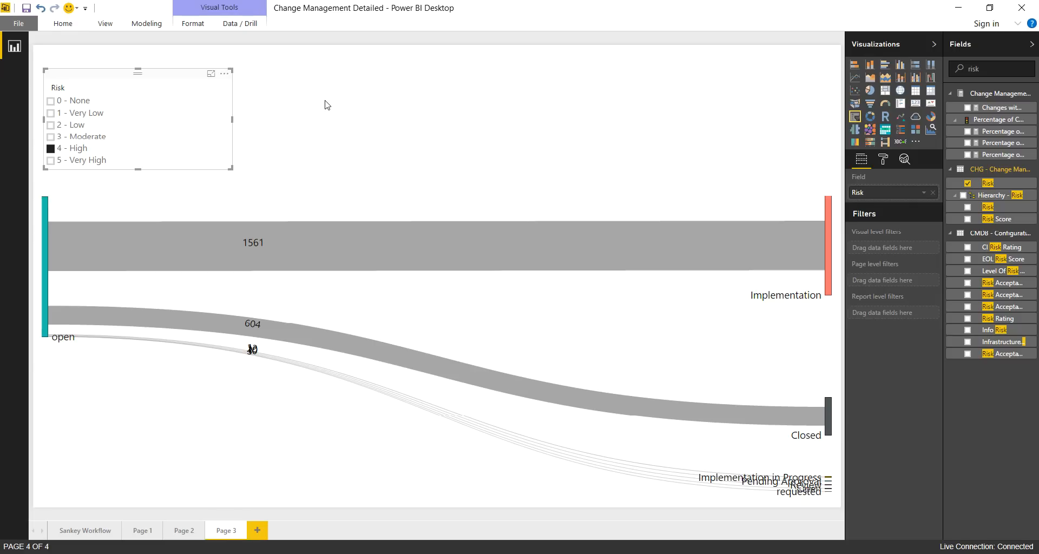
mouse_move(331, 75)
text(subca)
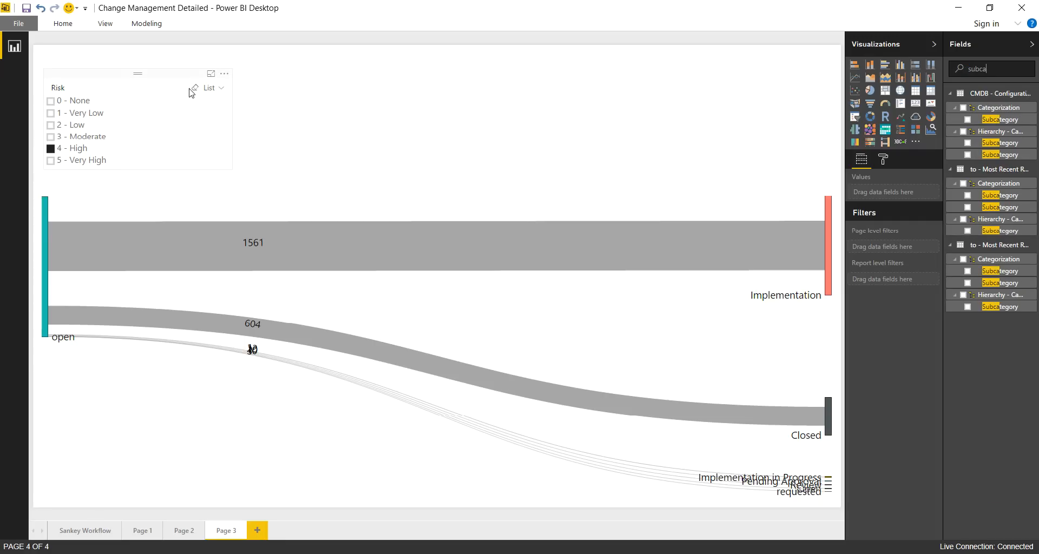
mouse_move(197, 145)
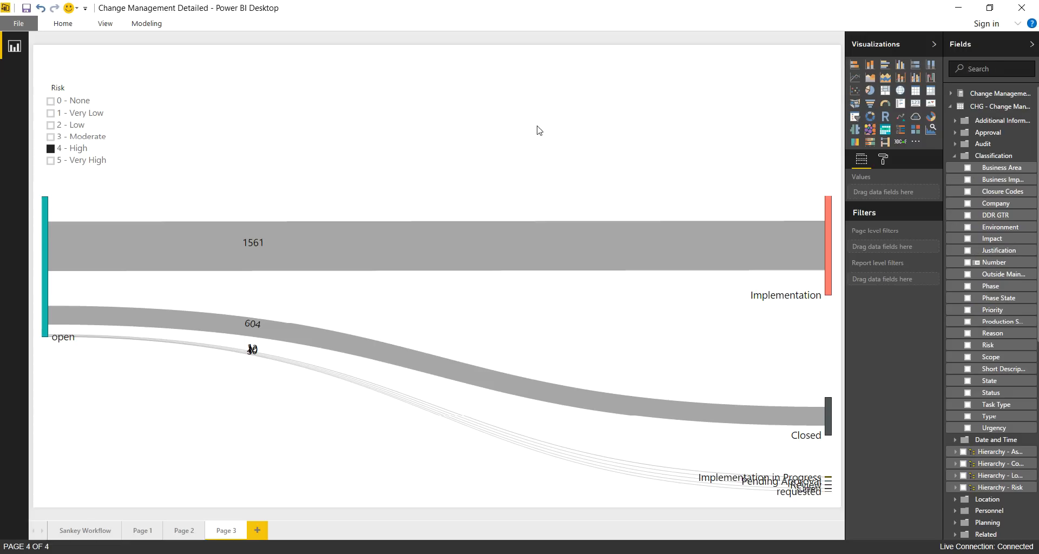
mouse_move(917, 91)
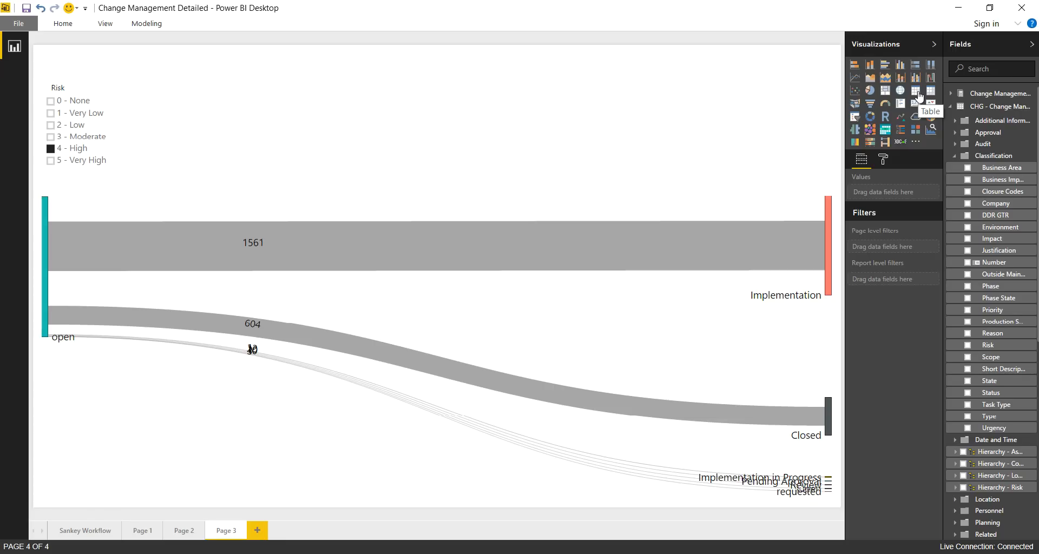
- Insert an empty table visual, widen it, and search the fields for 'number'
click(916, 91)
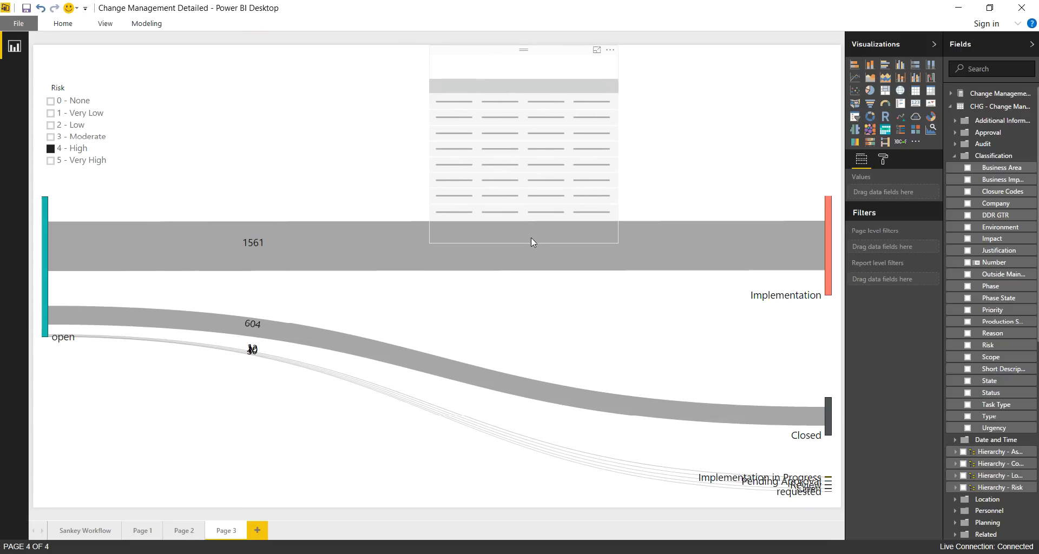
click(524, 146)
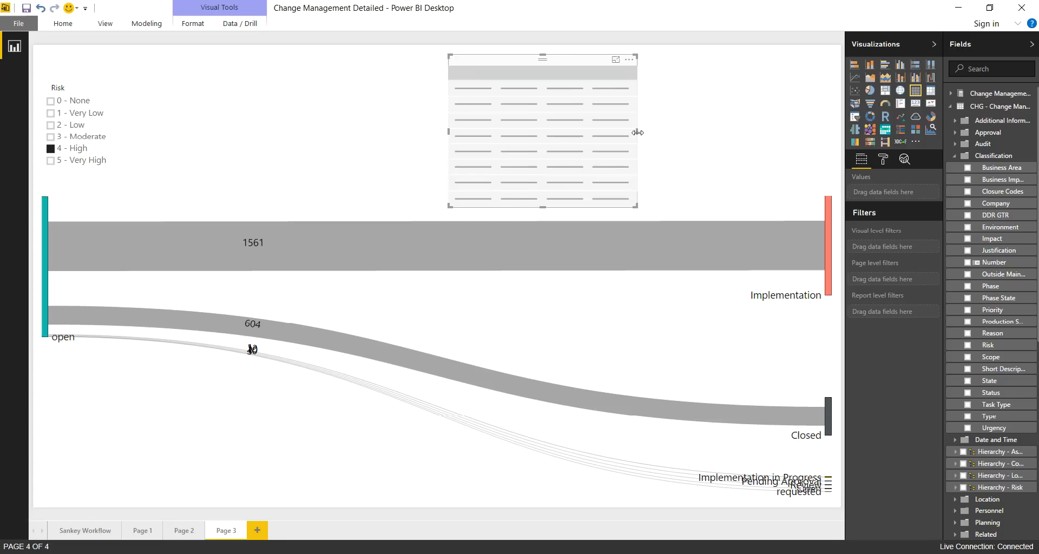
drag(636, 131, 761, 131)
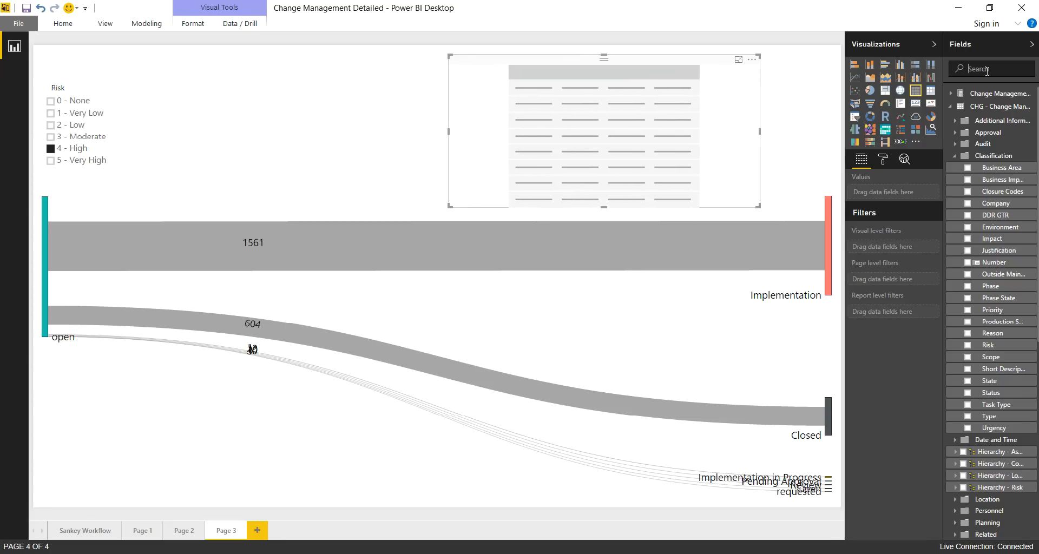
mouse_move(586, 119)
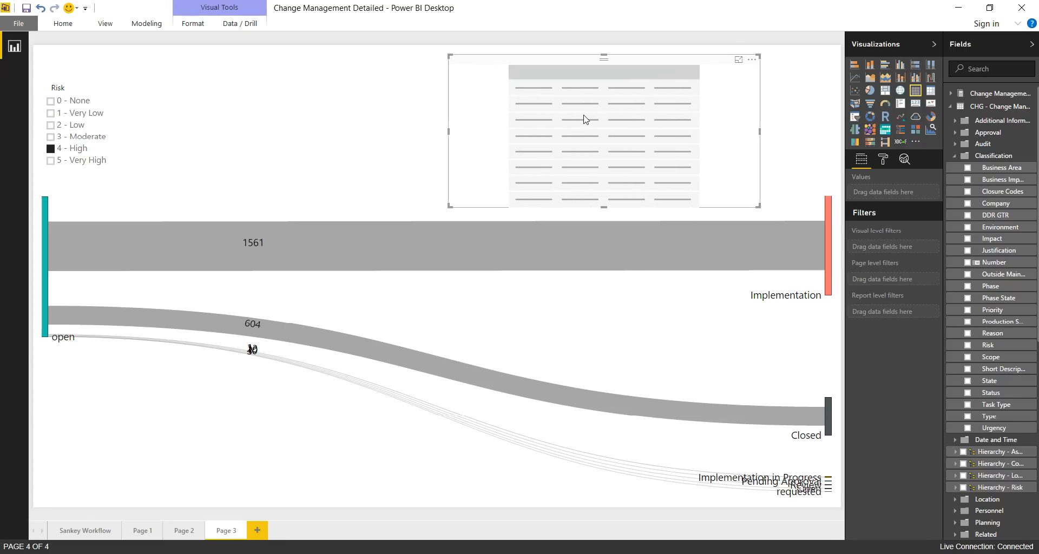
text(num)
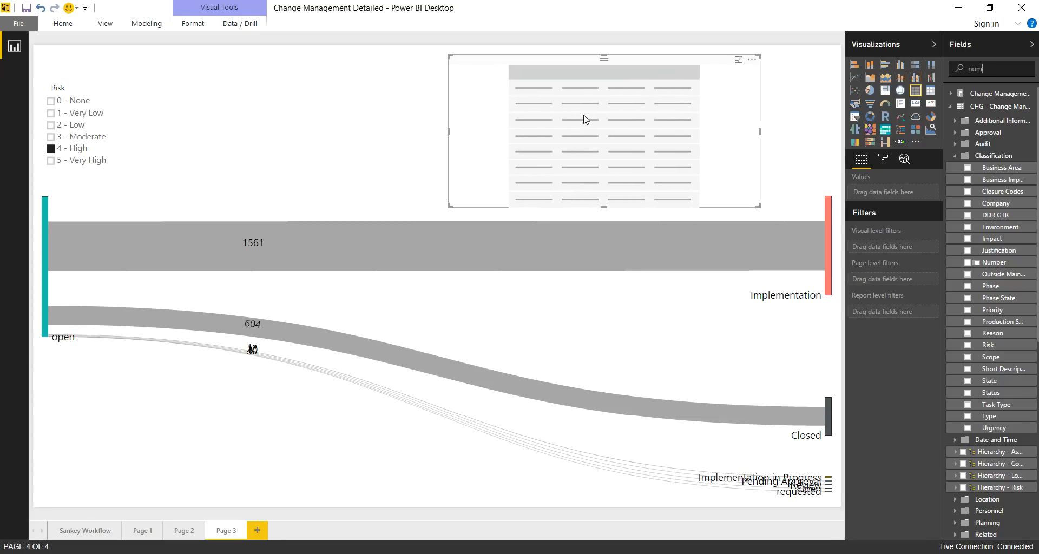
text(number)
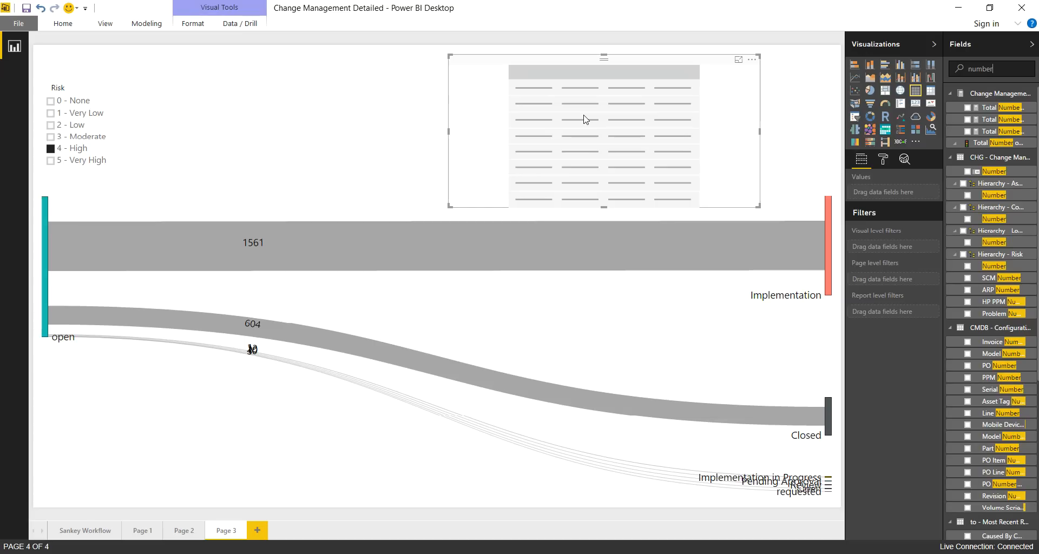
mouse_move(759, 139)
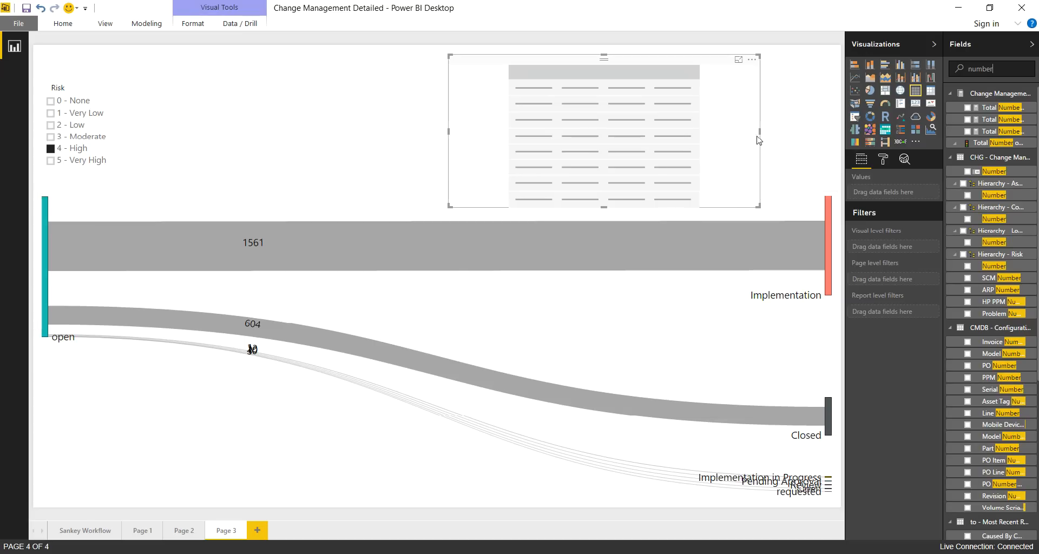
mouse_move(917, 139)
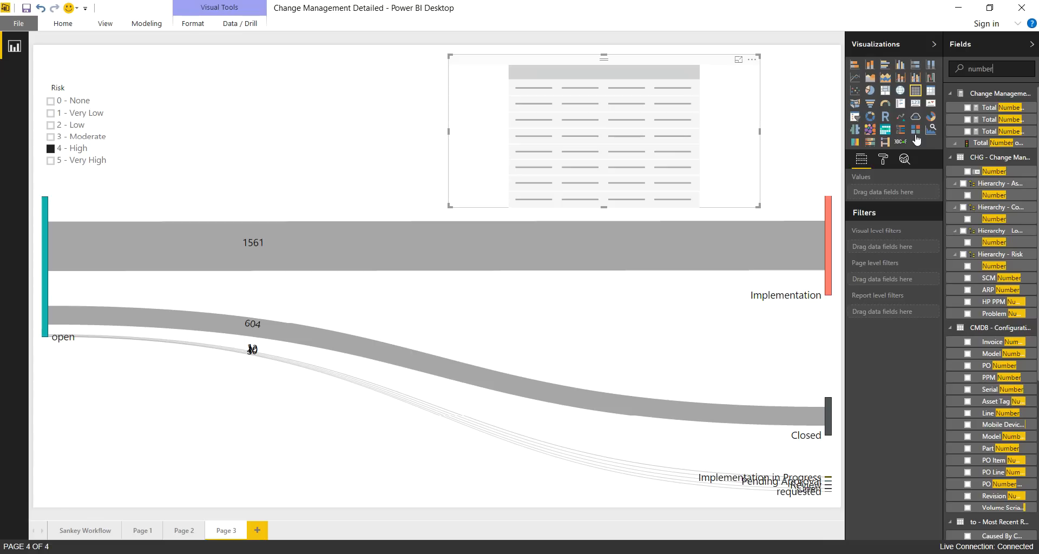
mouse_move(857, 139)
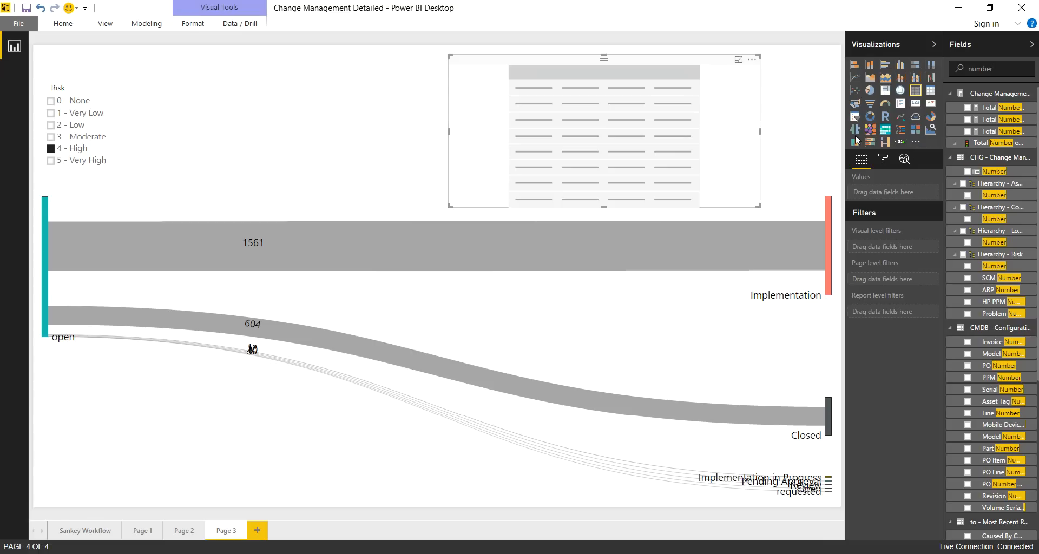
mouse_move(855, 143)
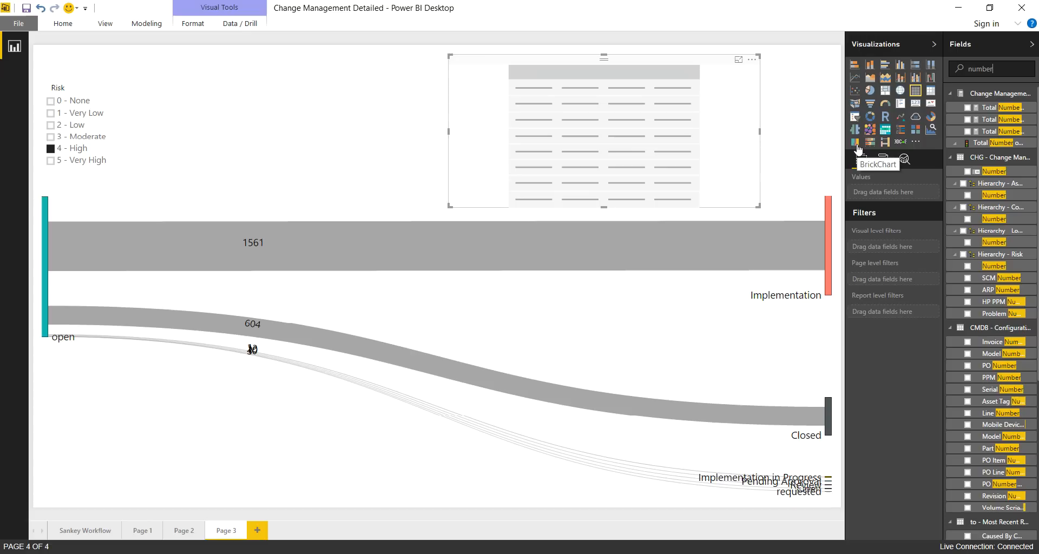
mouse_move(862, 149)
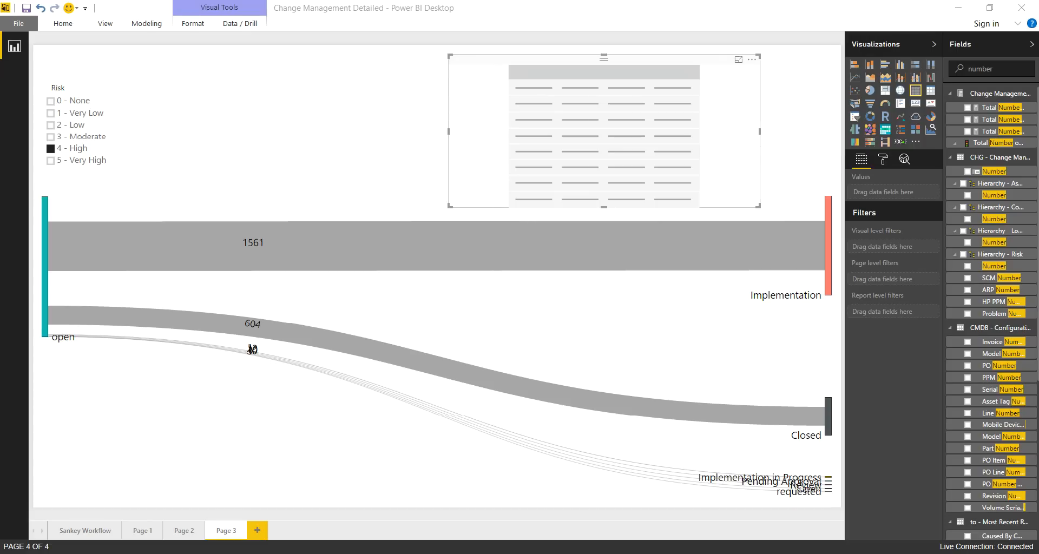
mouse_move(1020, 255)
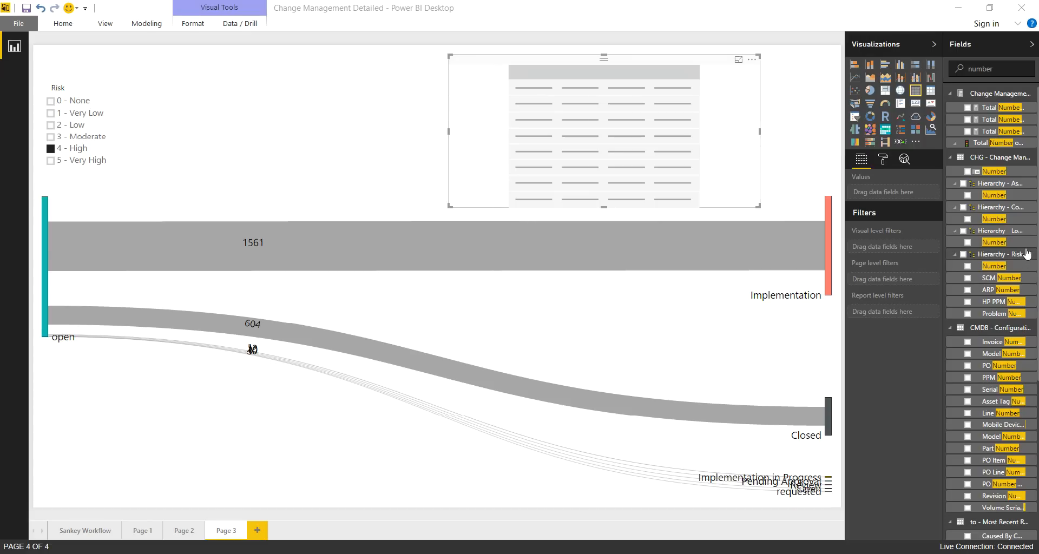
mouse_move(1016, 254)
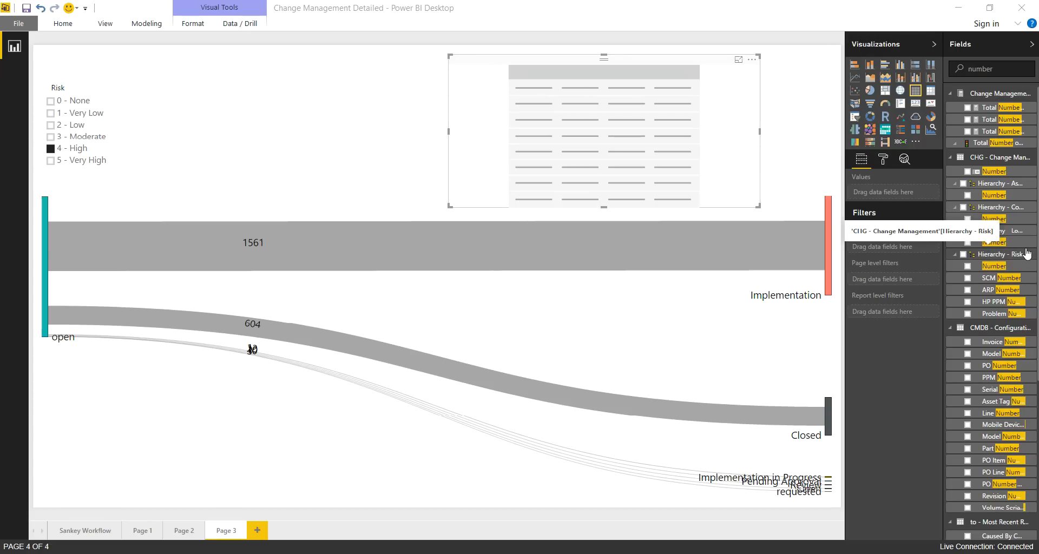